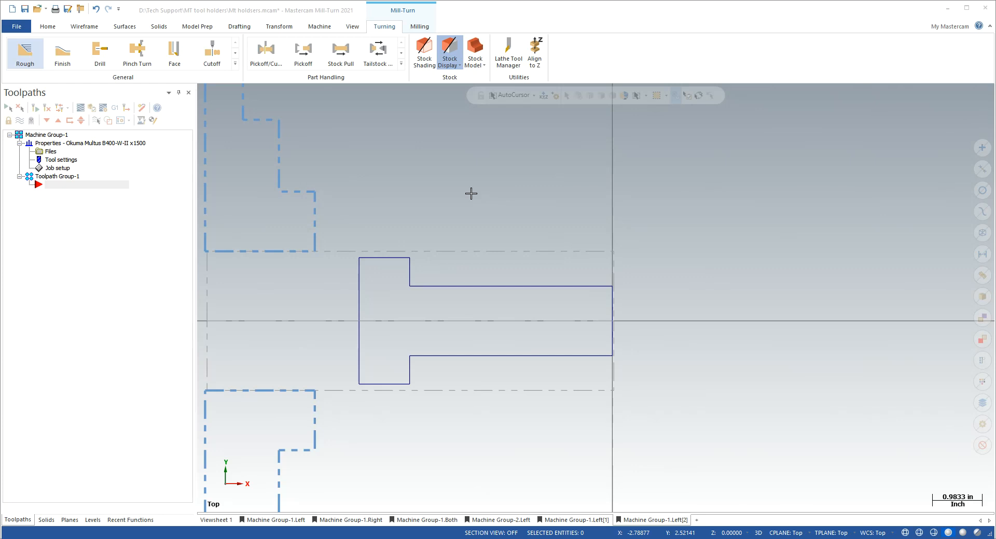
mouse_move(497, 268)
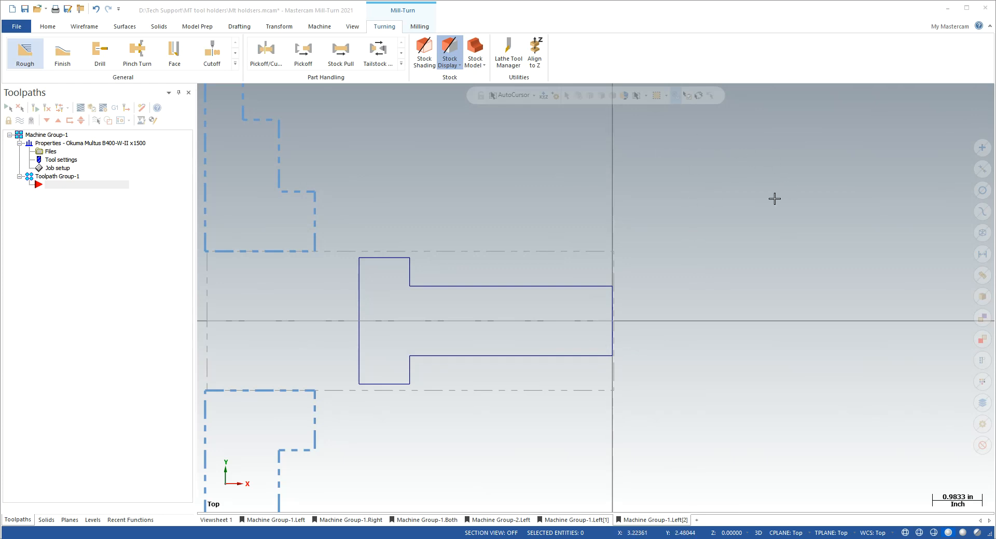
mouse_move(418, 307)
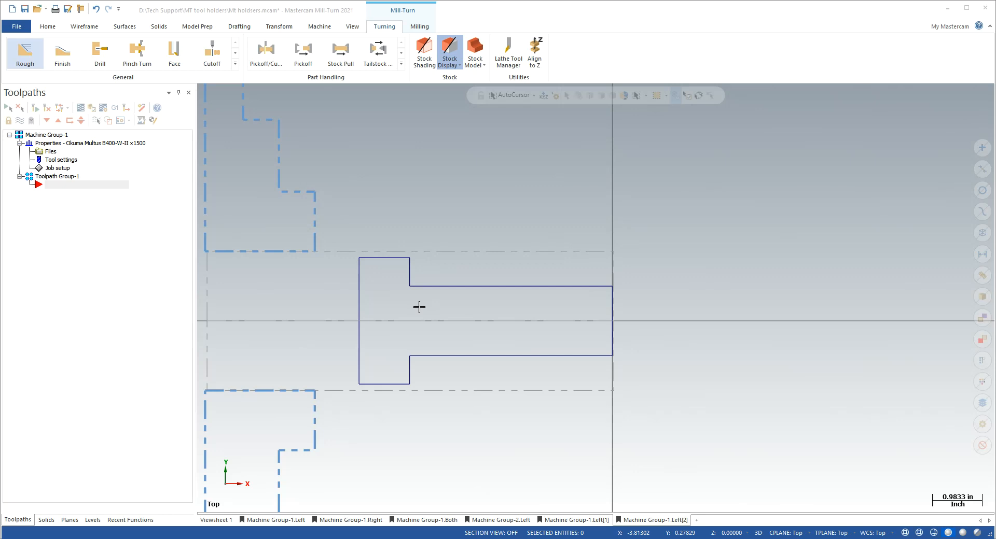
mouse_move(731, 377)
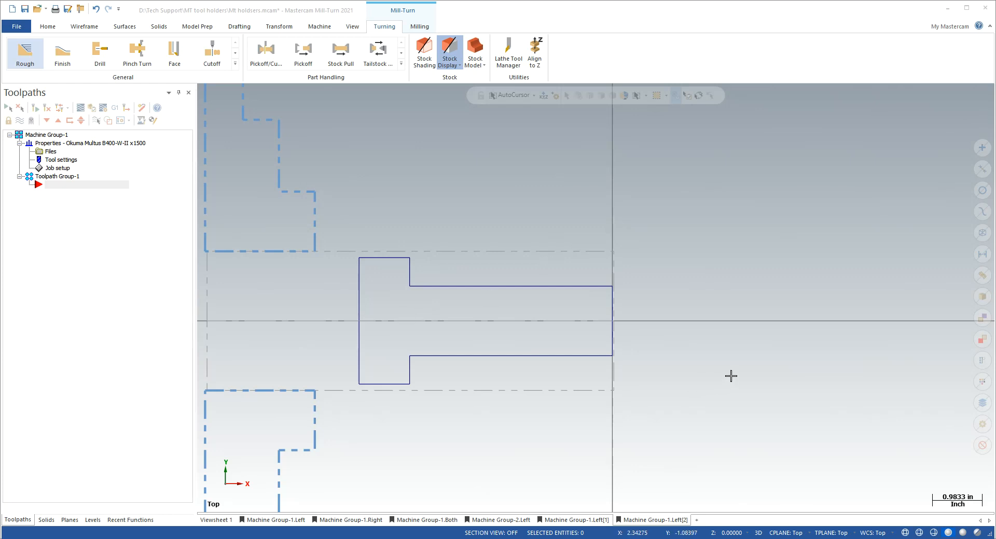
mouse_move(748, 372)
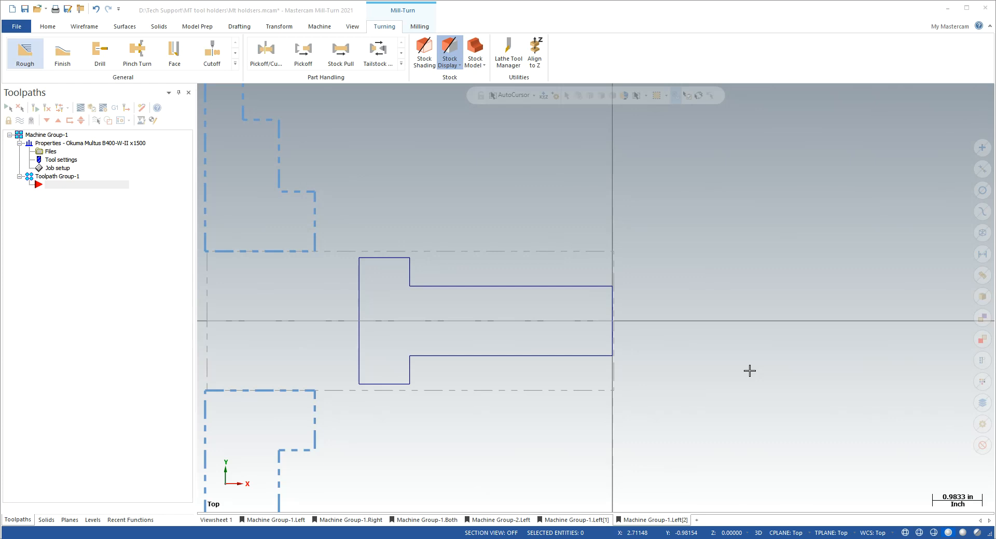
mouse_move(524, 203)
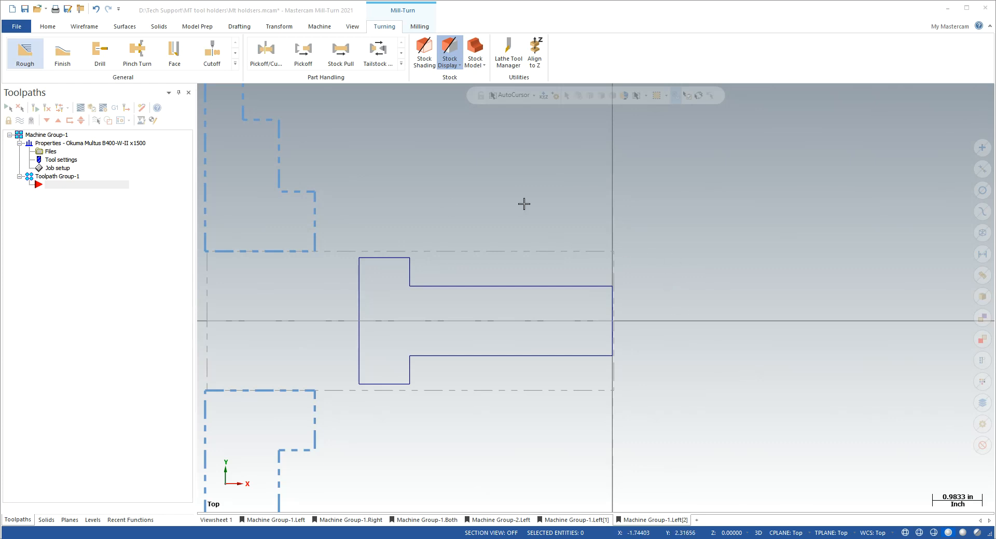
mouse_move(352, 171)
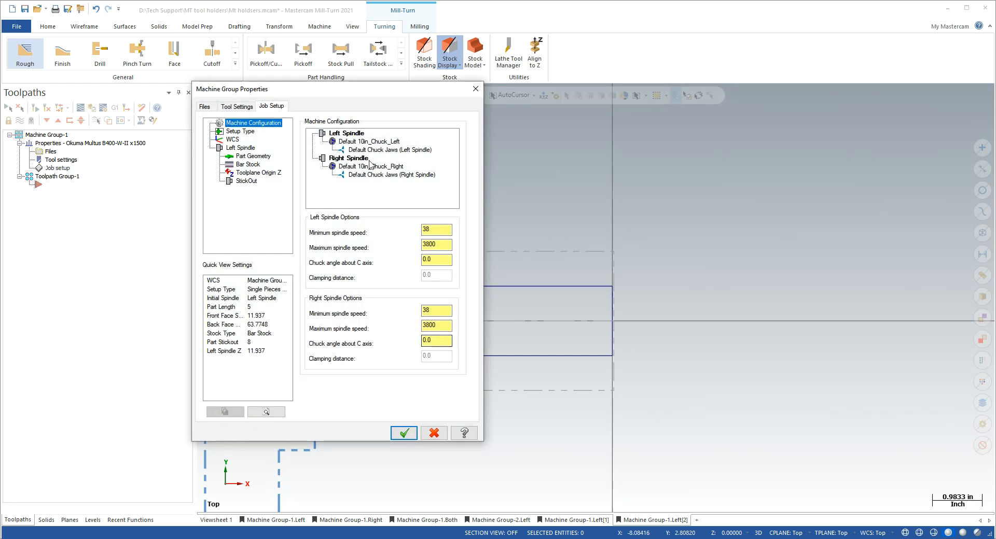
mouse_move(433, 432)
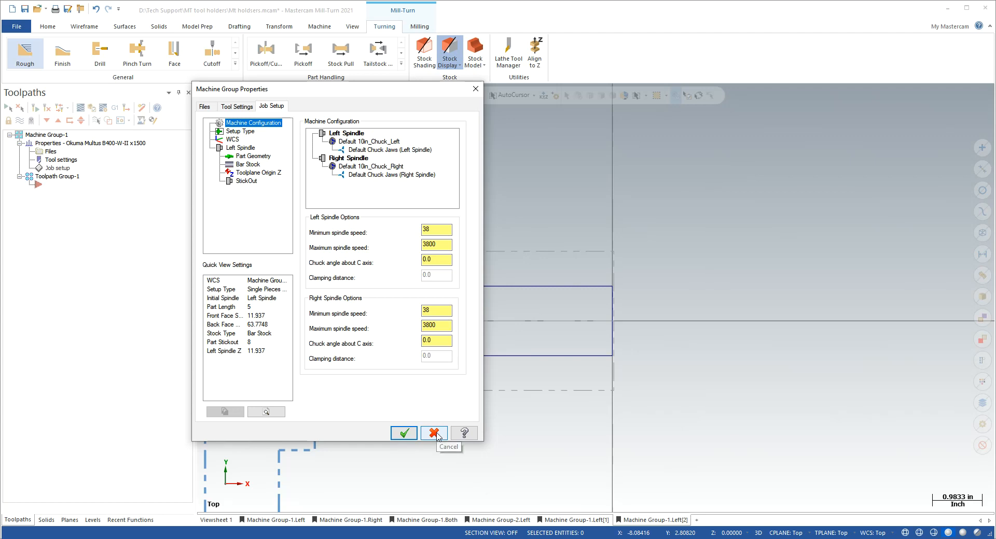
Cancel out of Machine Group Properties without changes
click(433, 434)
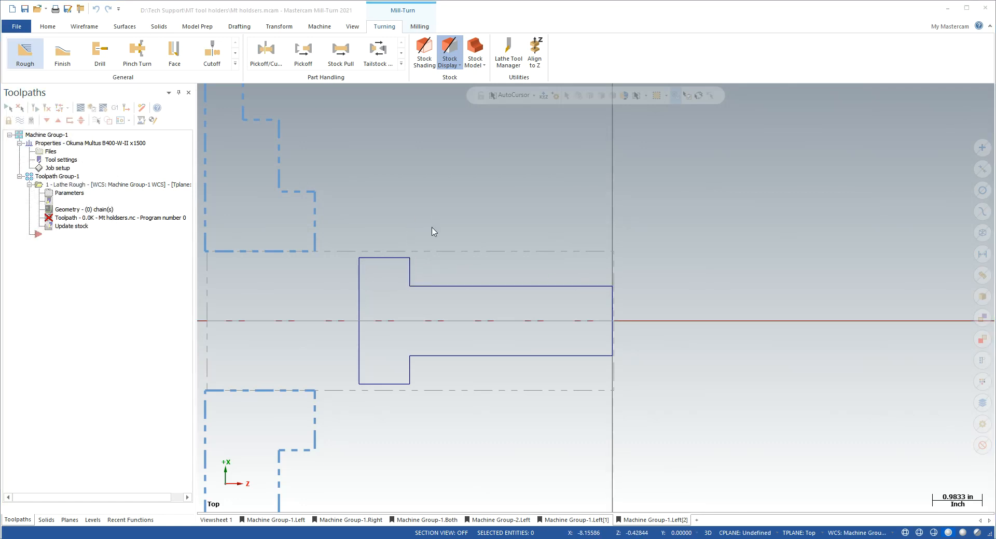
Create a new 3D lathe tool from the Lathe Rough parameters and name it '80 DEG RGHING'
double_click(69, 193)
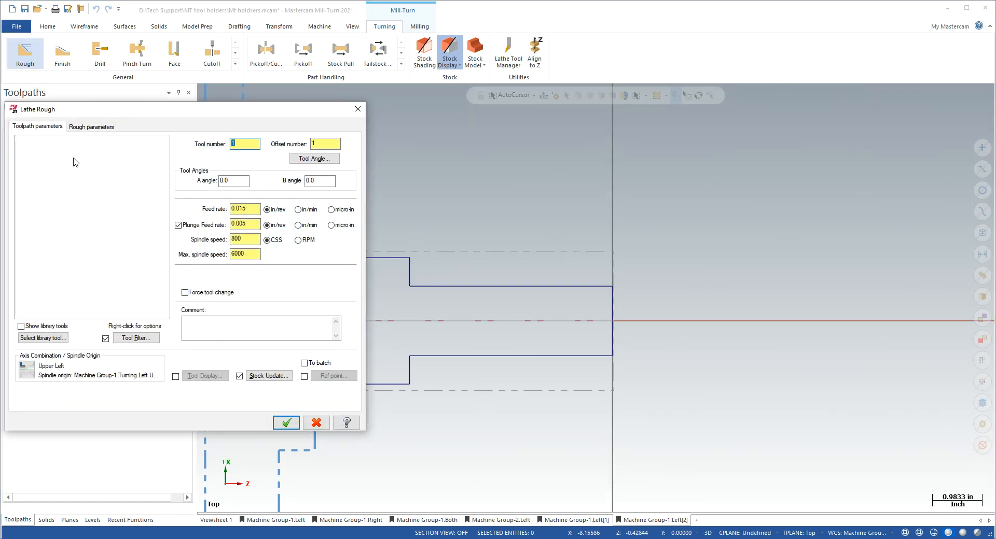
click(285, 423)
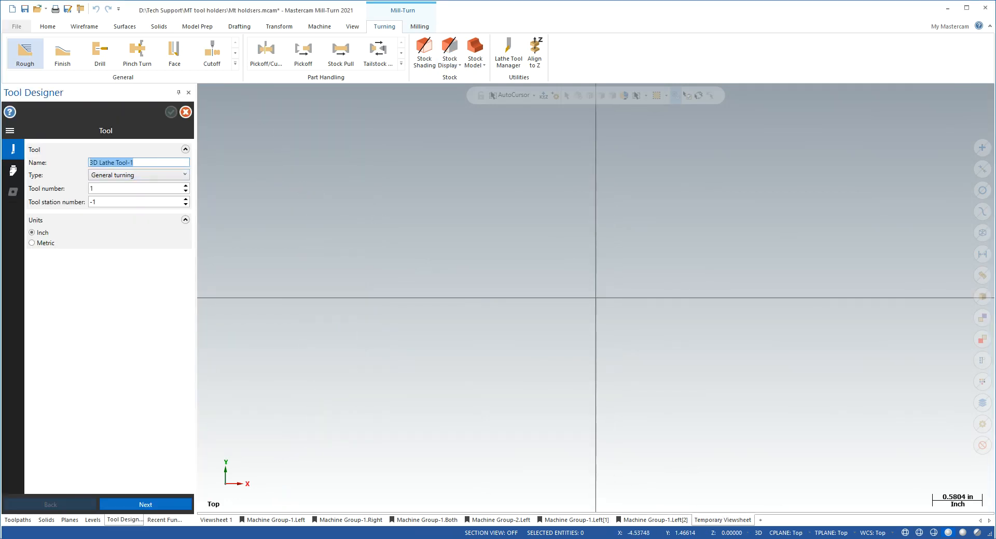
text(80 DEG)
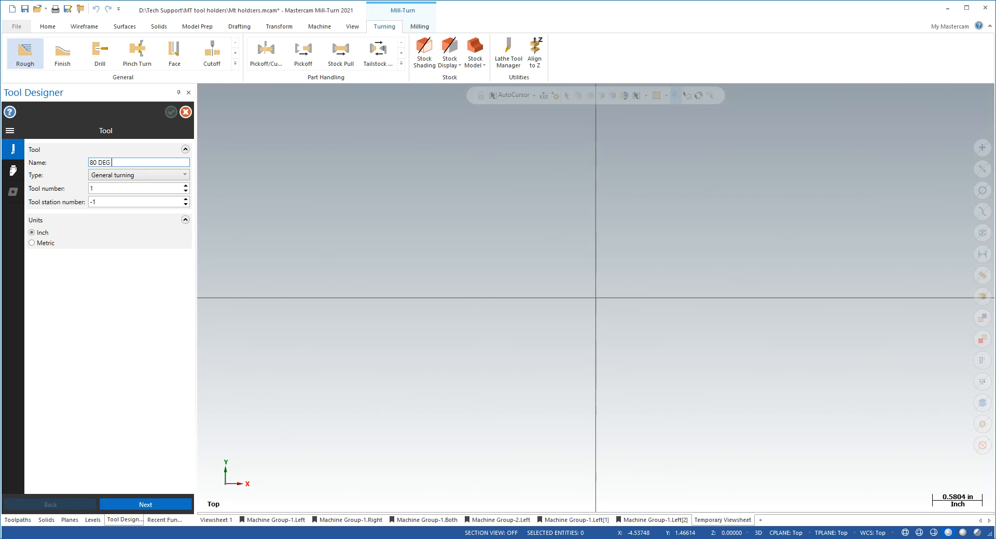
text(RG)
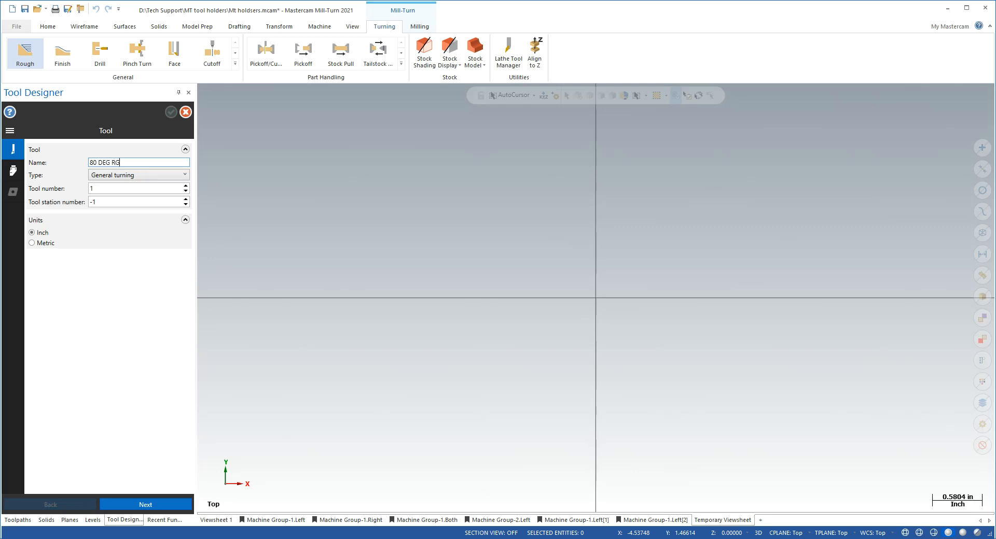
text(HING)
text(80)
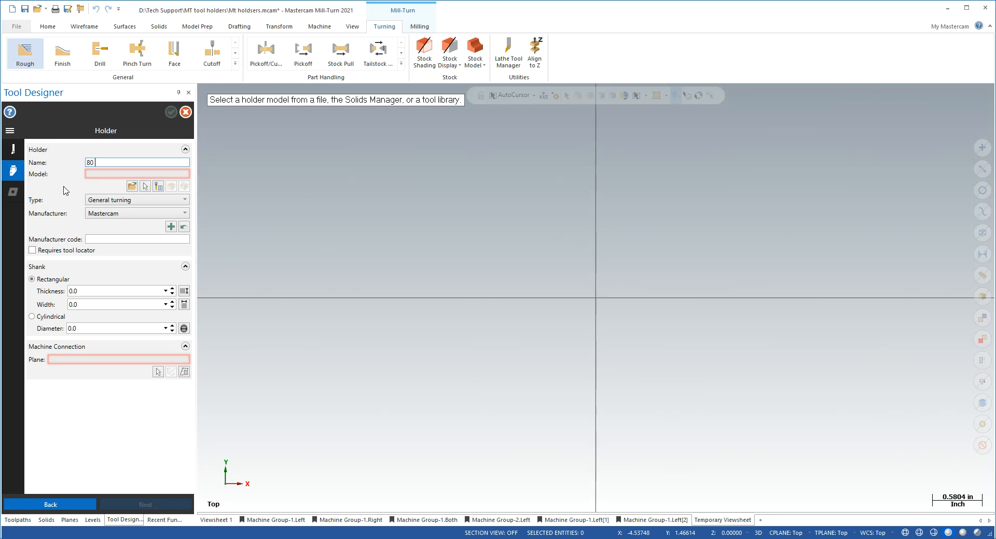
Name the holder '80 RGH' and import the 3602387 HSK A63WH MUMNN J12MW STEP holder model
text(RGH)
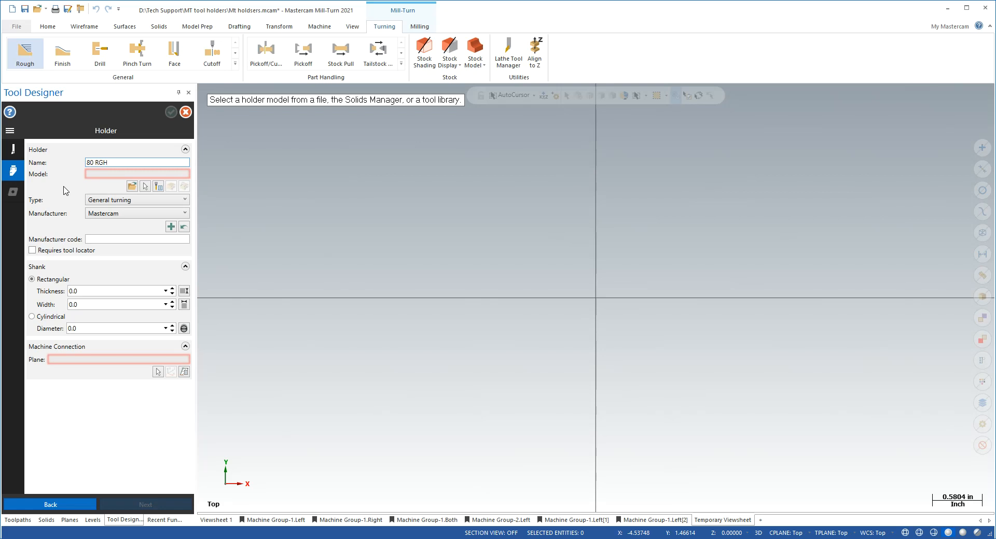
mouse_move(14, 202)
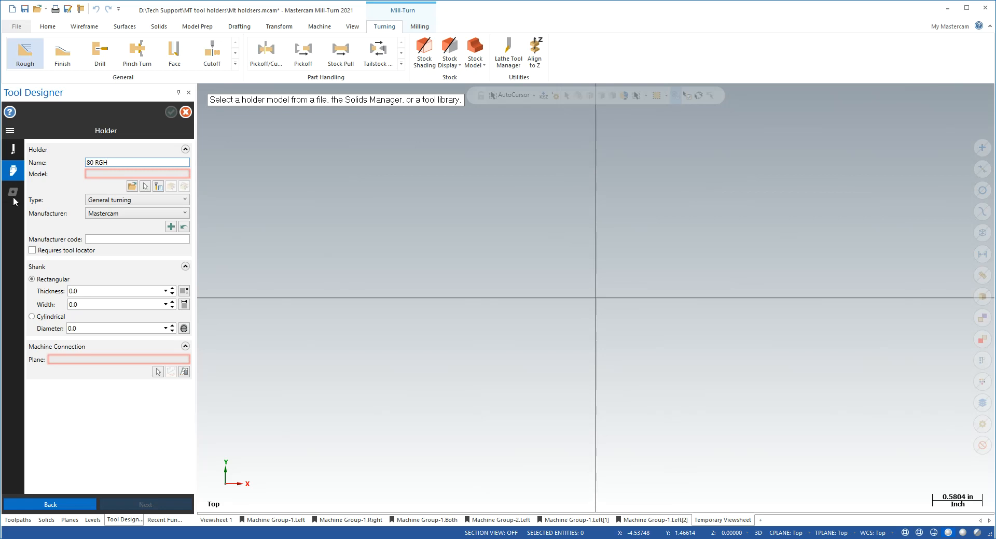
click(132, 186)
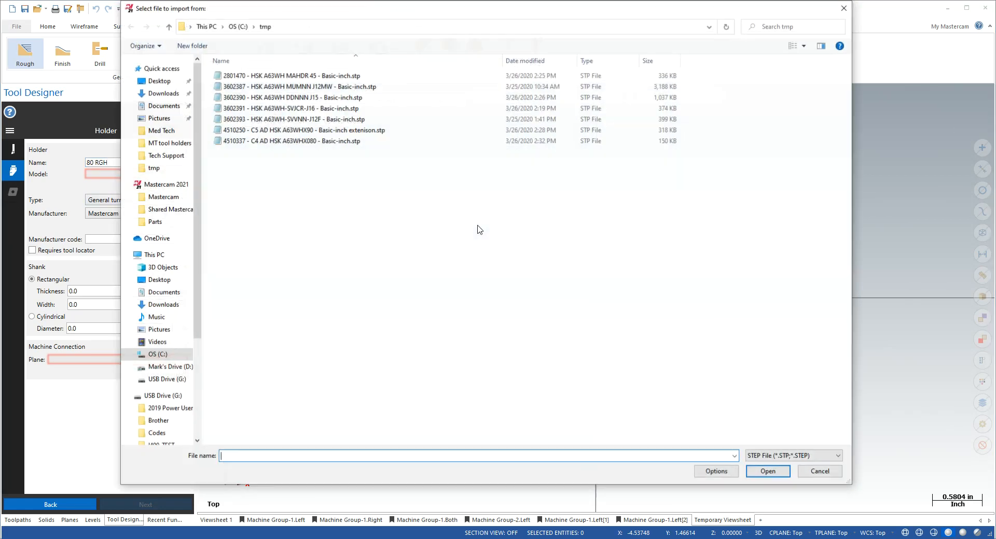
click(296, 86)
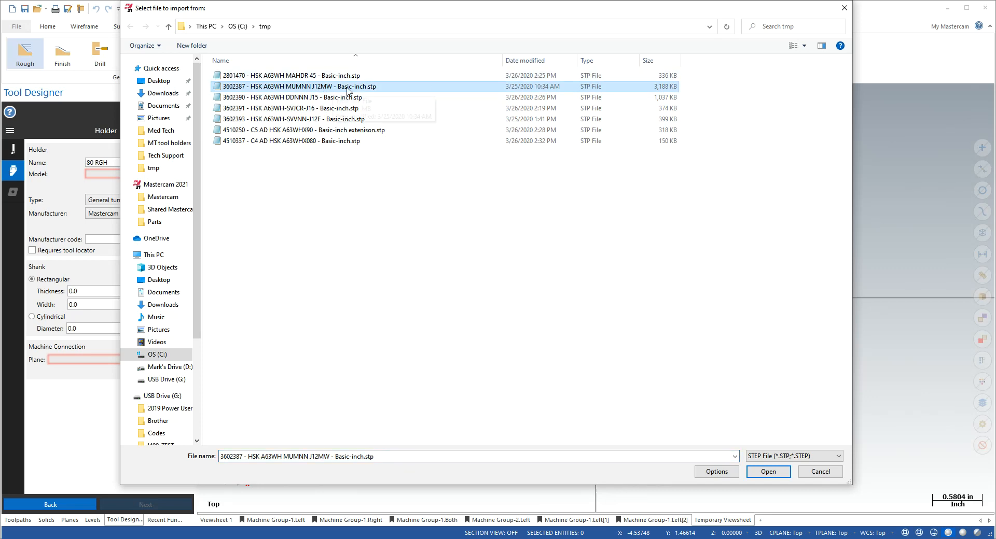
mouse_move(278, 95)
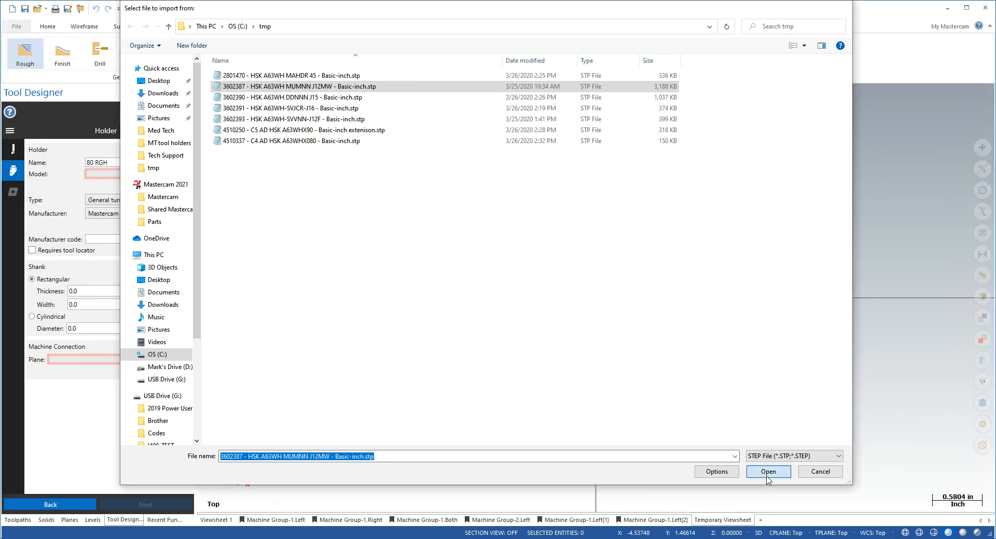
click(767, 471)
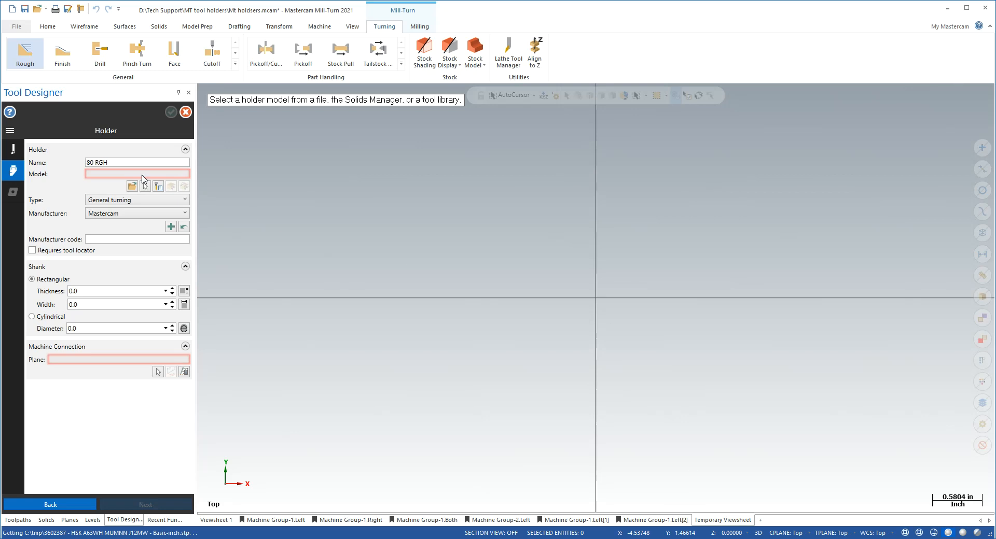
mouse_move(224, 385)
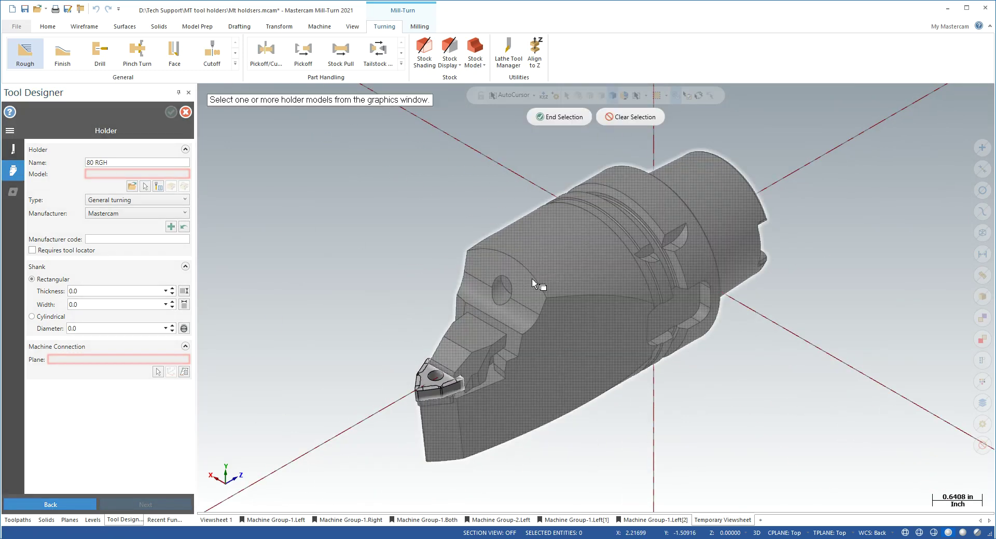
mouse_move(458, 404)
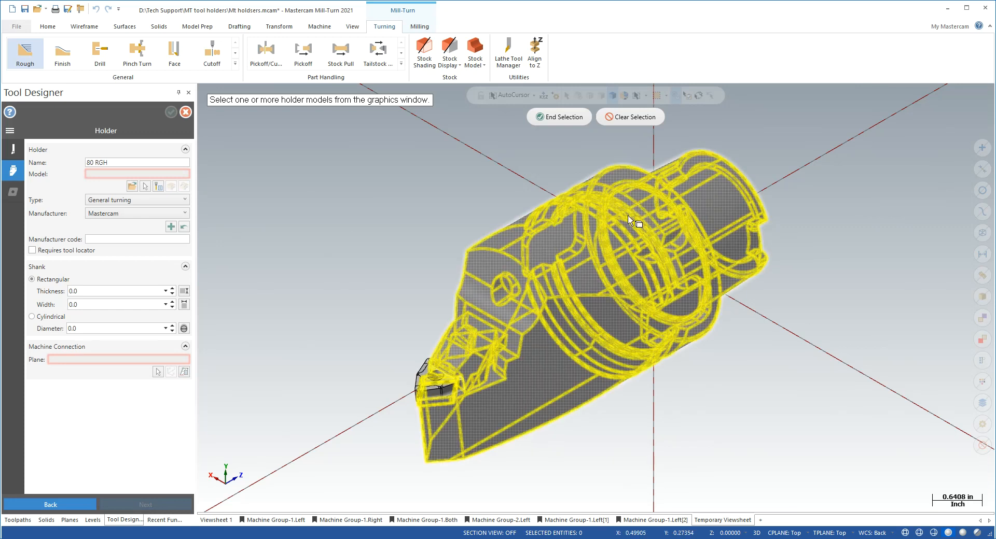
Accept the imported solid as the holder and enter manufacturer code 3687
click(558, 116)
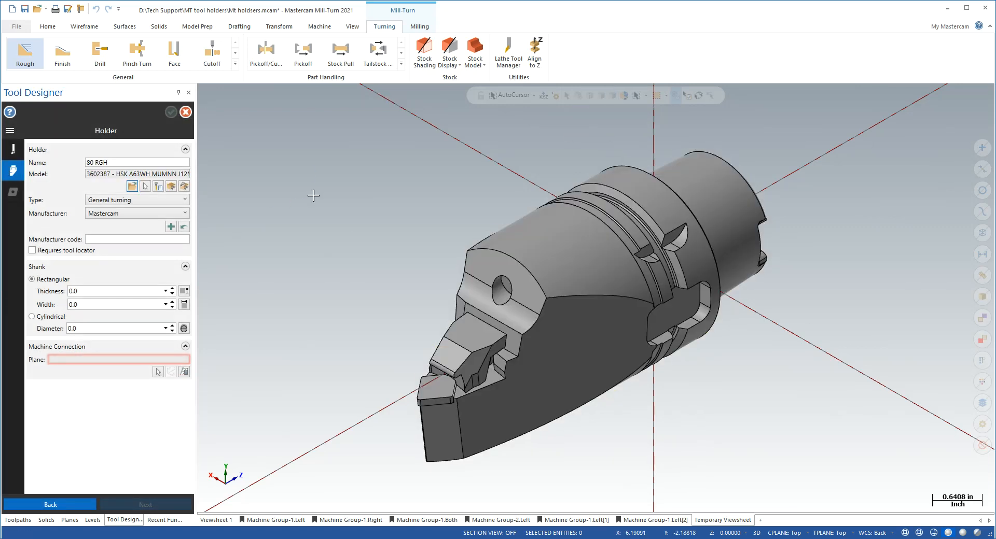
mouse_move(115, 239)
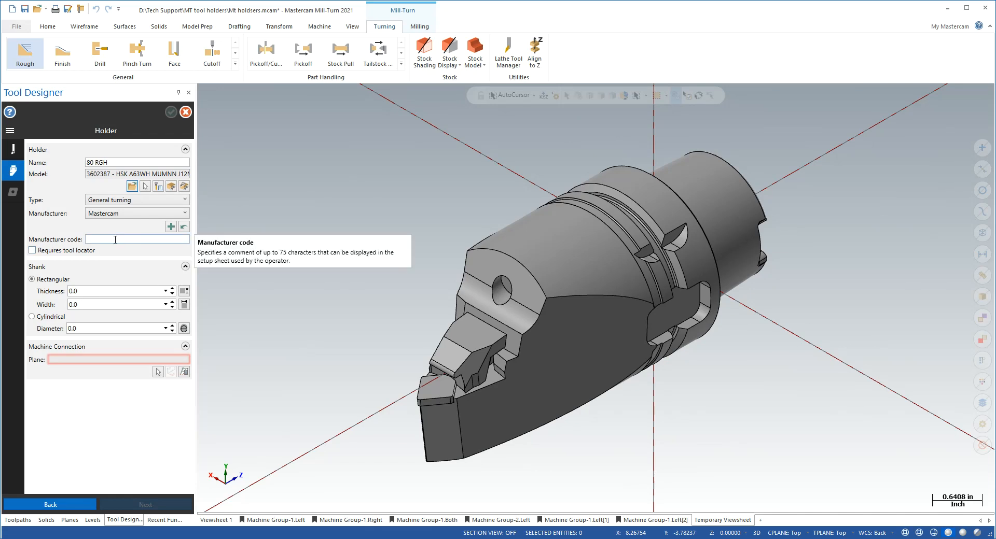
text(3602)
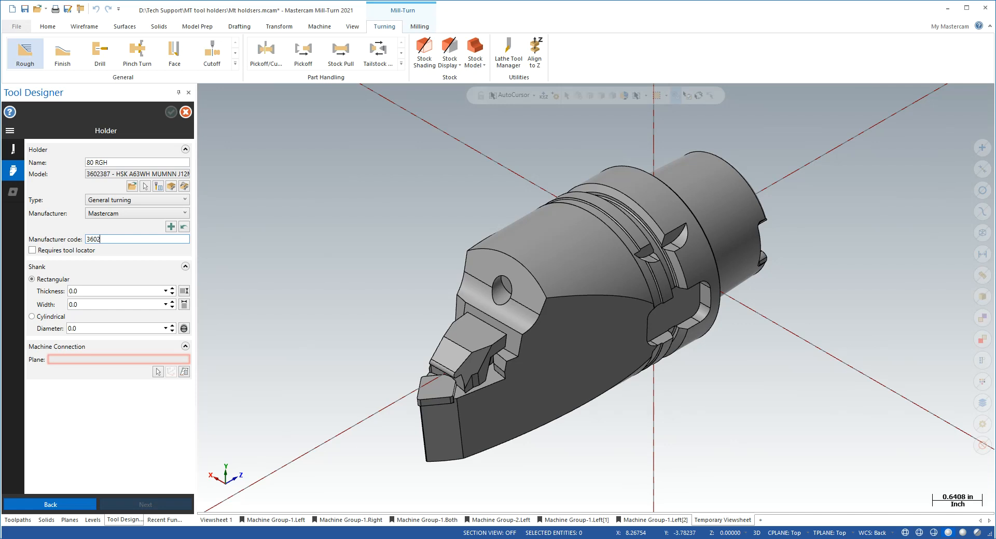
text(87)
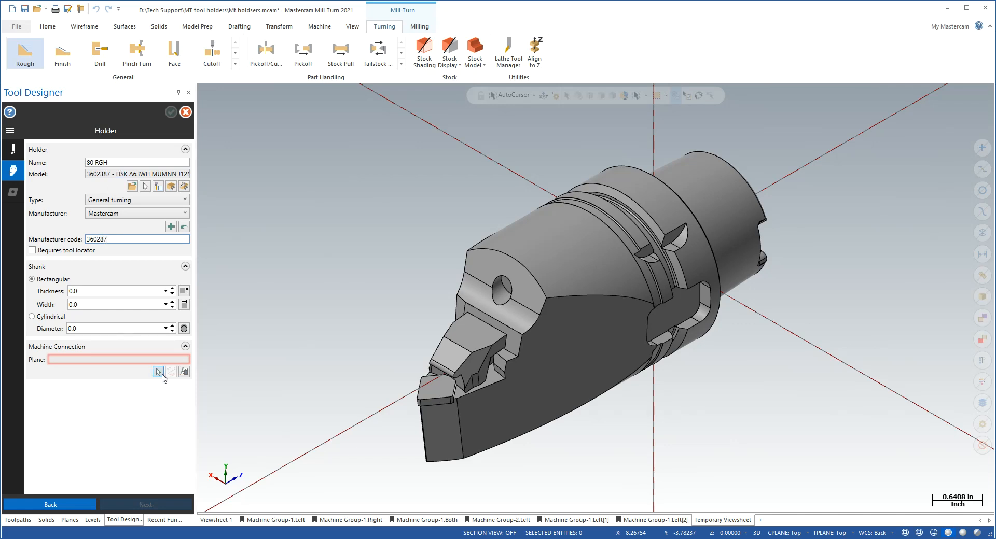
mouse_move(156, 372)
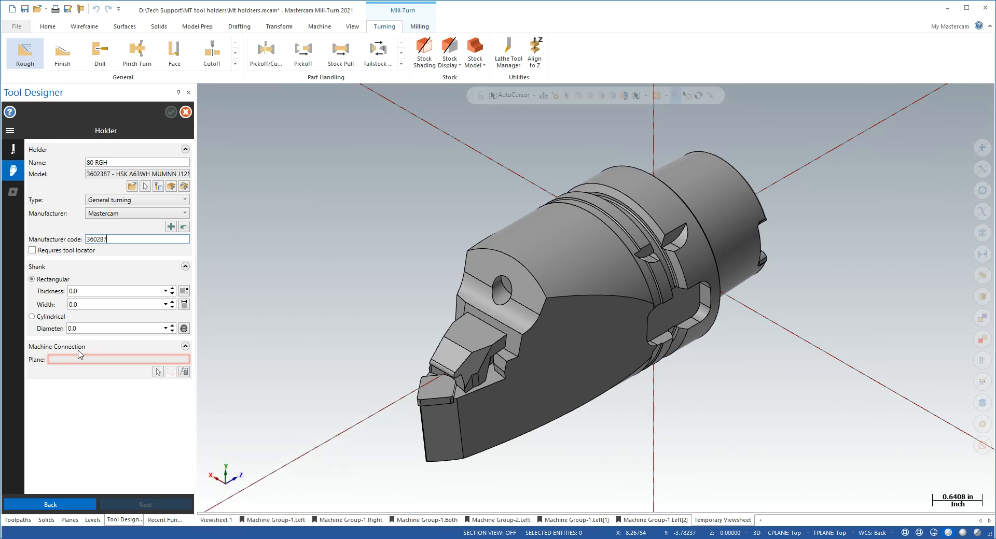
mouse_move(152, 373)
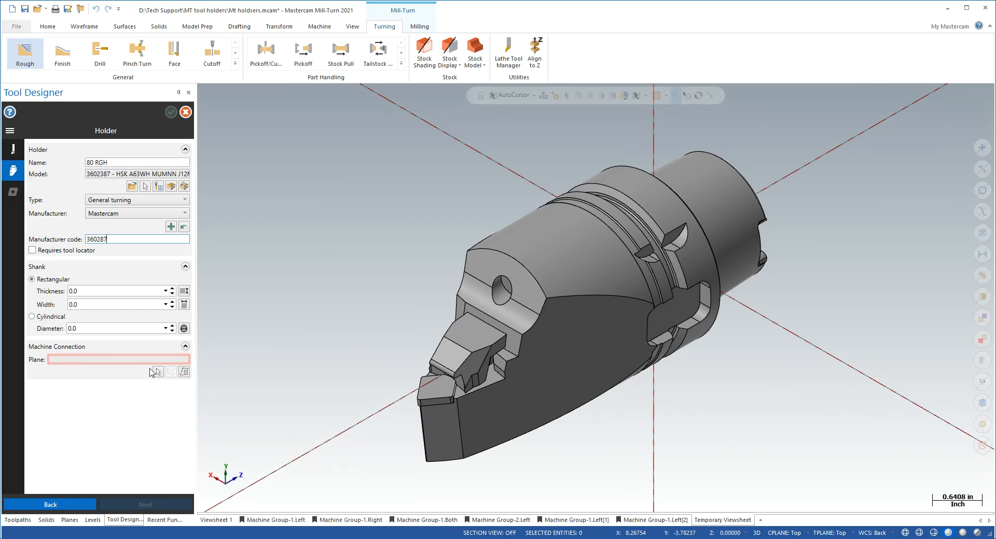
Define the machine connection plane and a cylindrical shank of diameter 1.88976 from the model
click(158, 371)
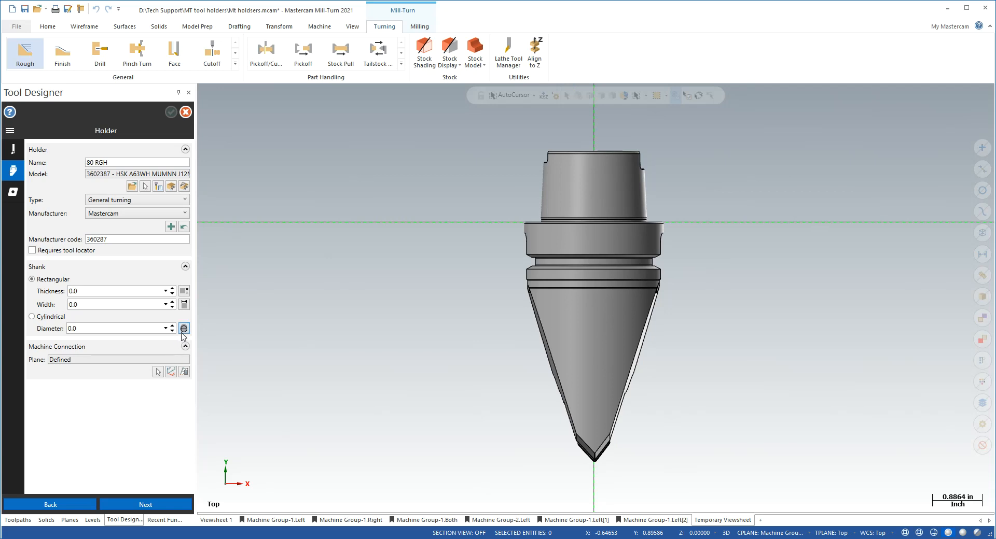
click(185, 328)
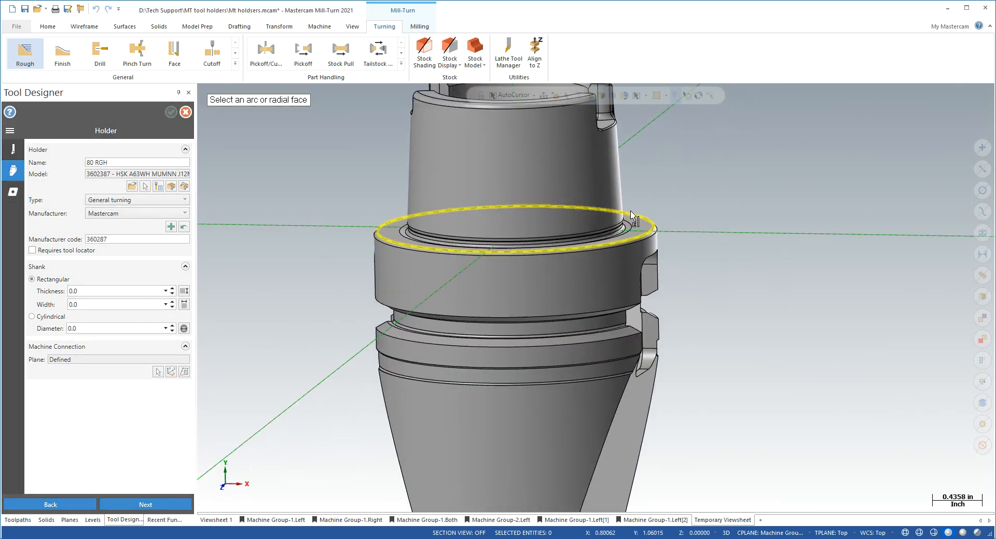
click(632, 216)
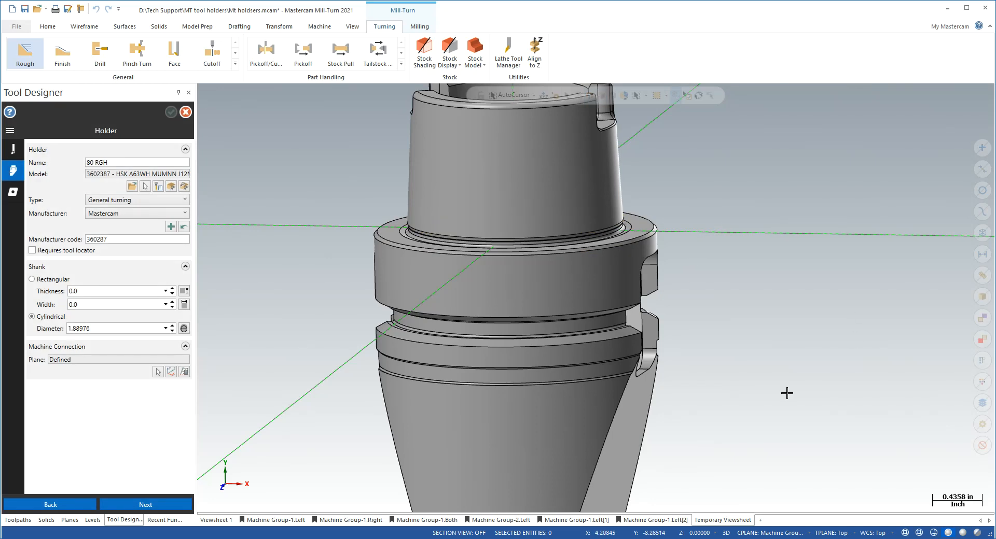
mouse_move(513, 388)
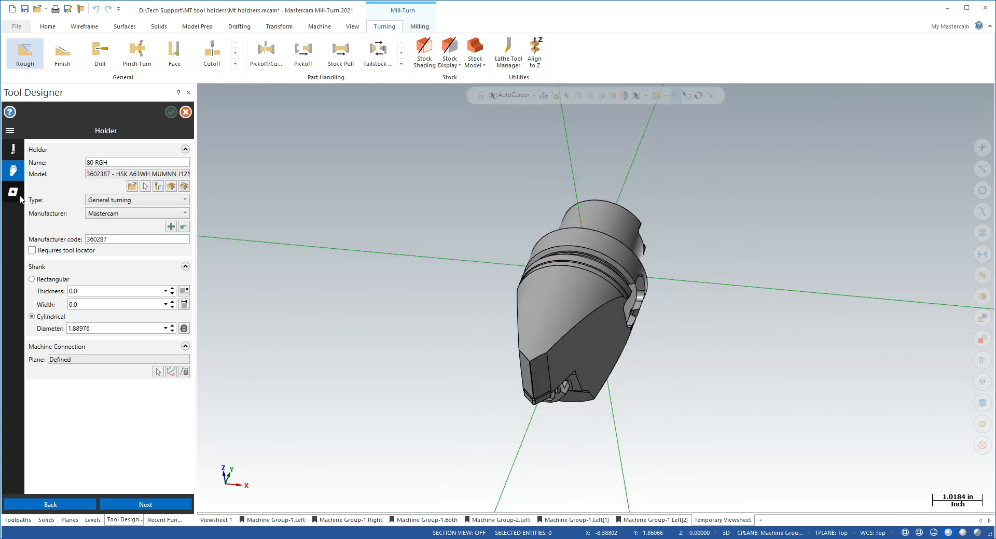
Select the insert model from the solid's cutting end and name the insert '80 RGH'
click(13, 191)
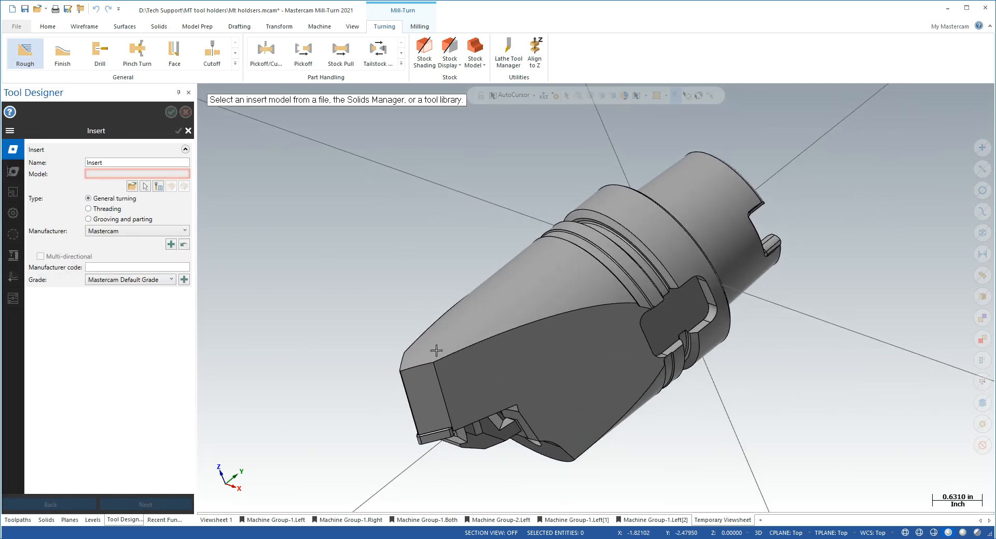
drag(436, 350, 618, 186)
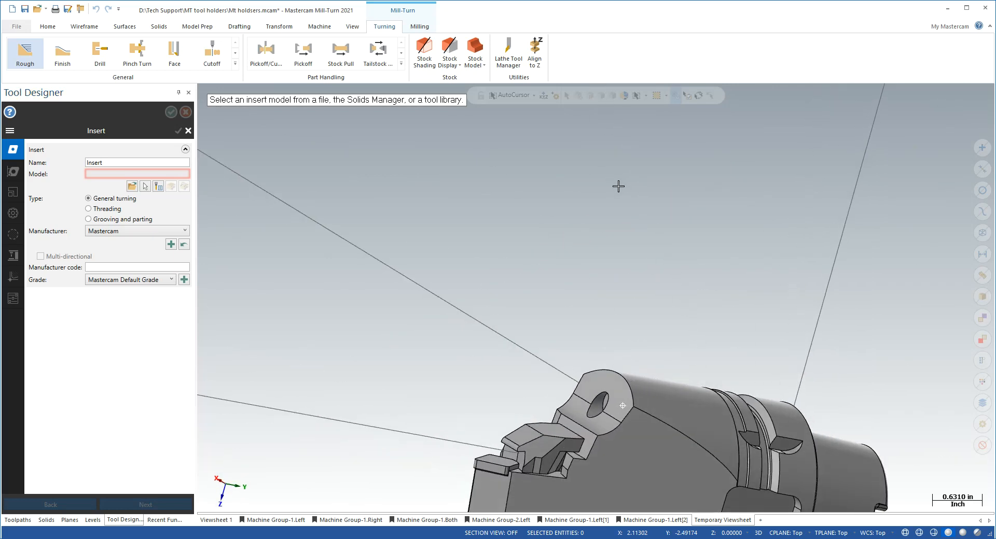
click(132, 186)
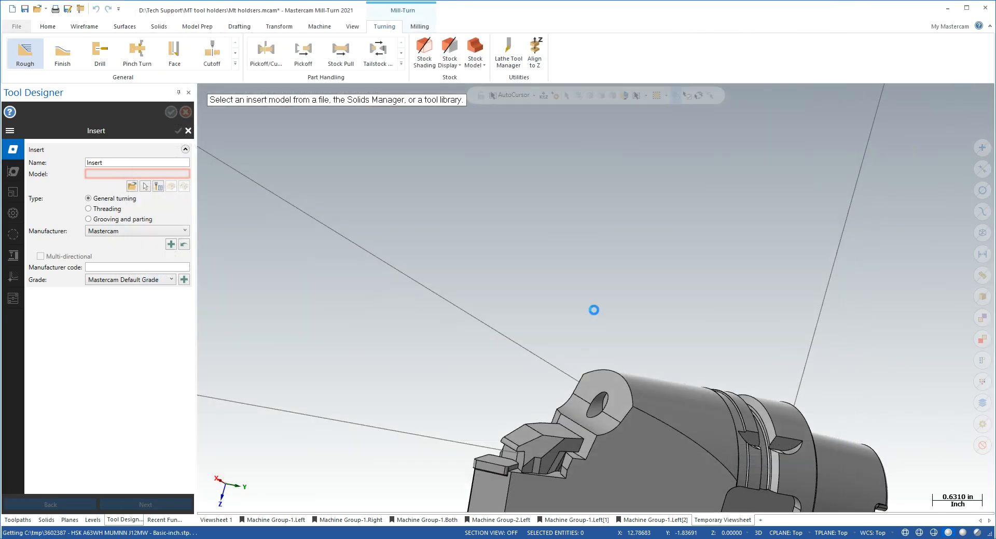
mouse_move(539, 259)
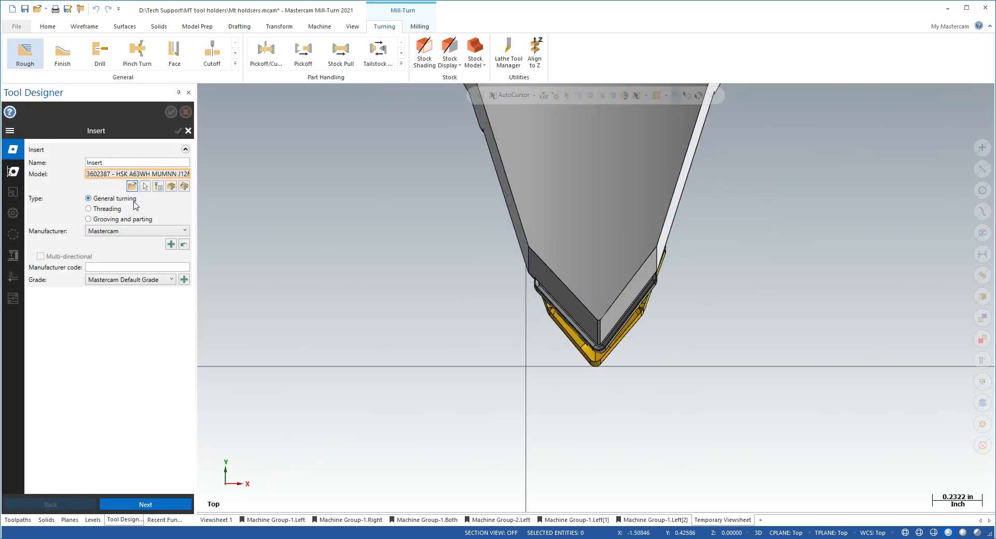
mouse_move(400, 293)
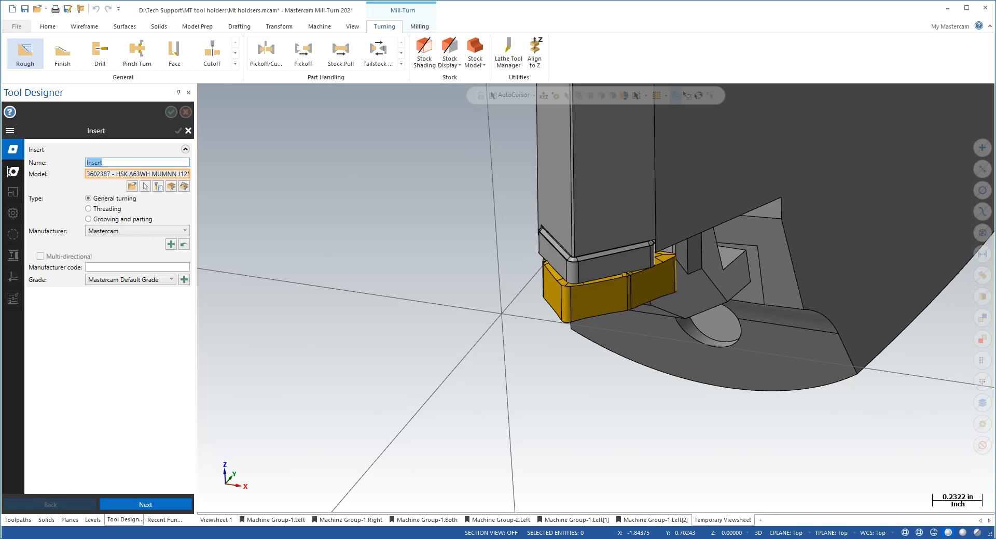
text(80)
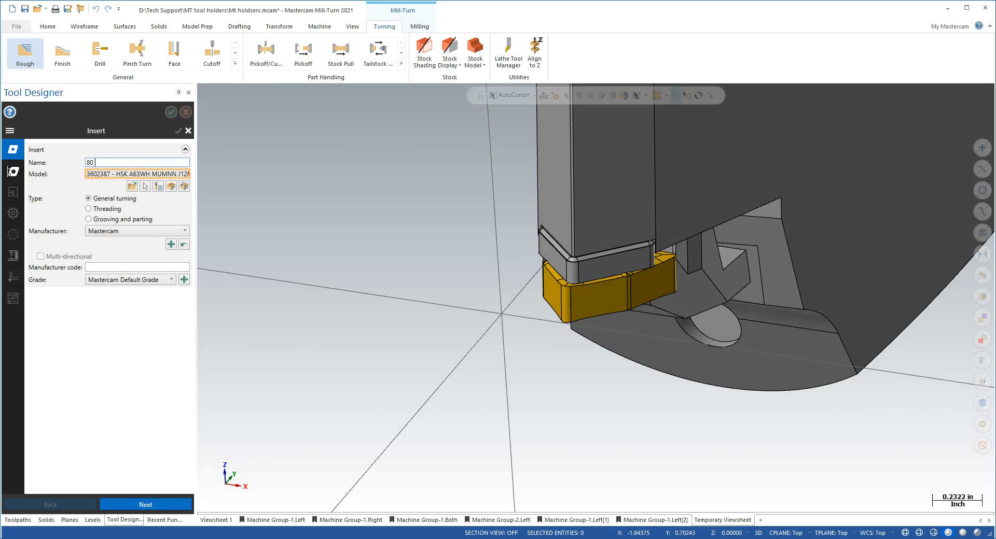
text(R)
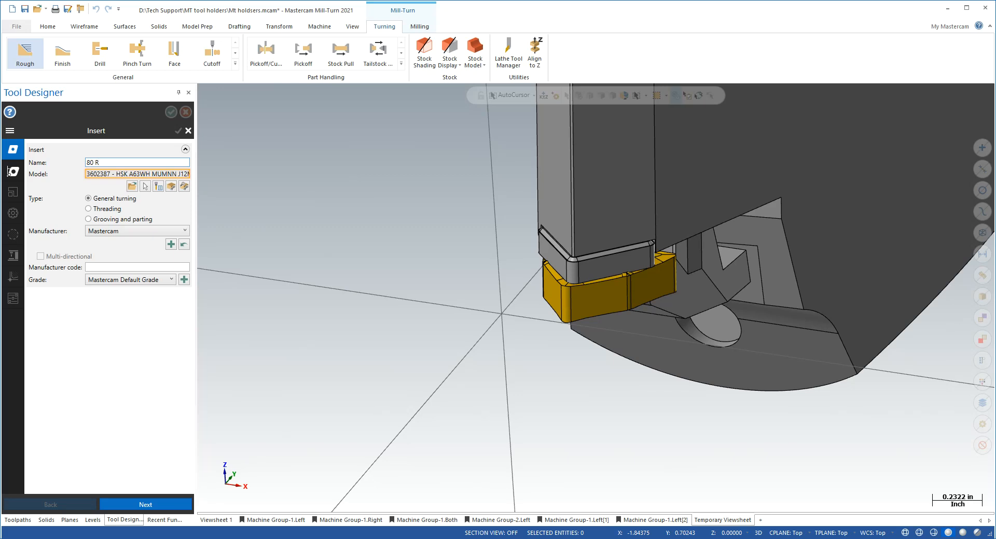
text(GH)
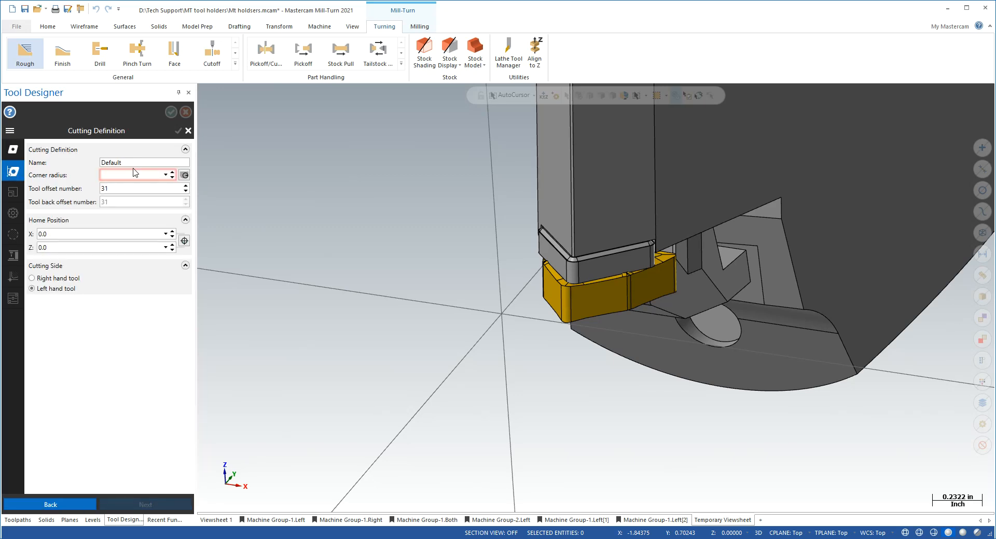
Name the cutting definition '80 RGH' and take corner radius 0.0315 from the insert's rounded corner
triple_click(144, 162)
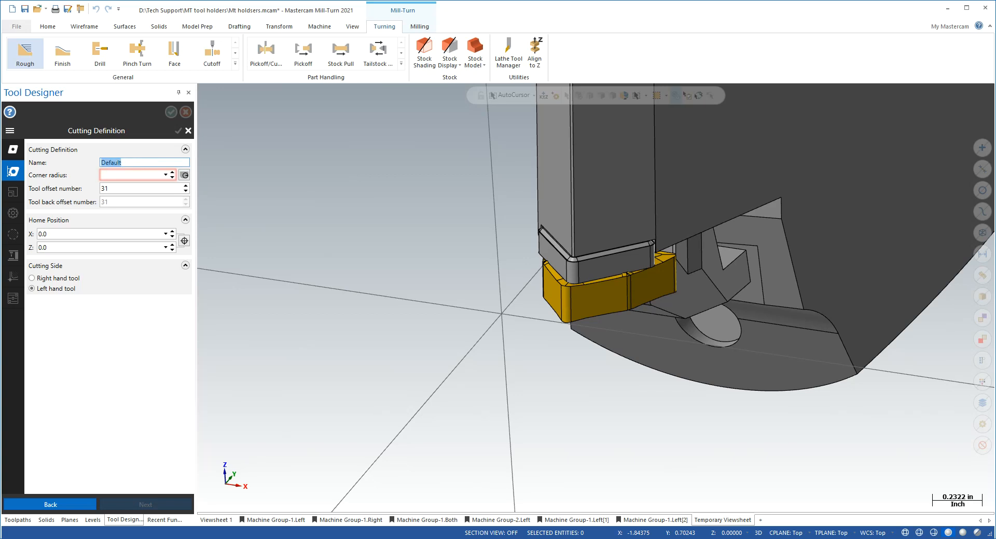
text(80 R)
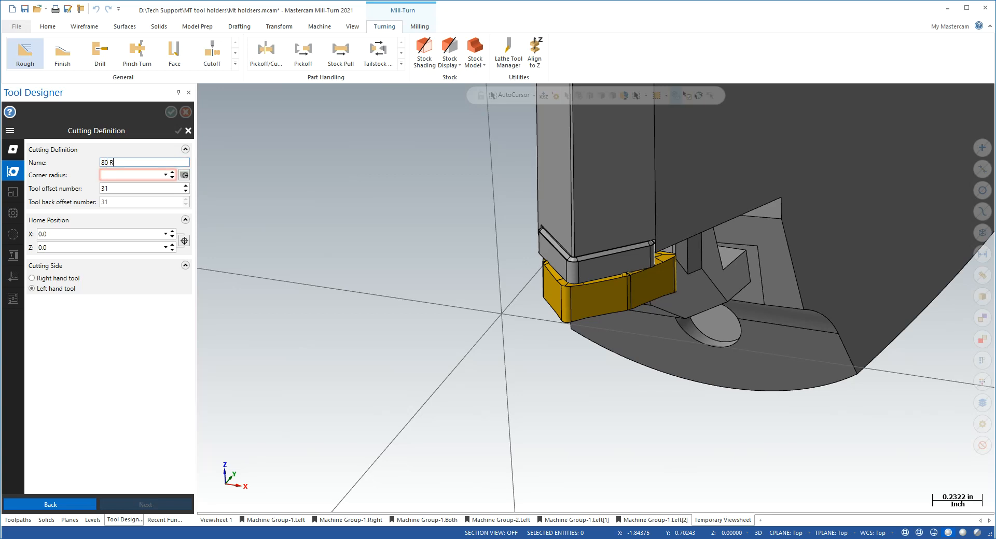
text(GH)
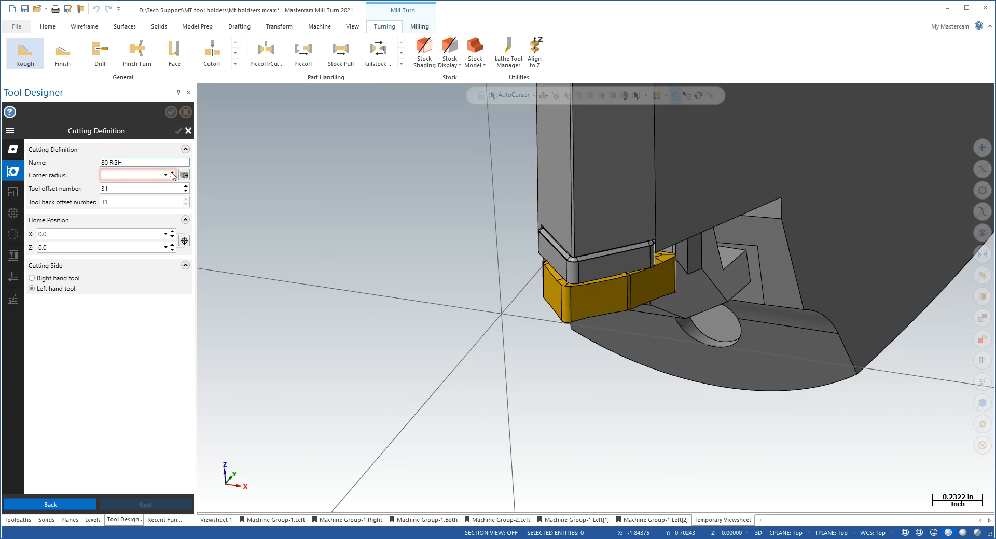
click(166, 175)
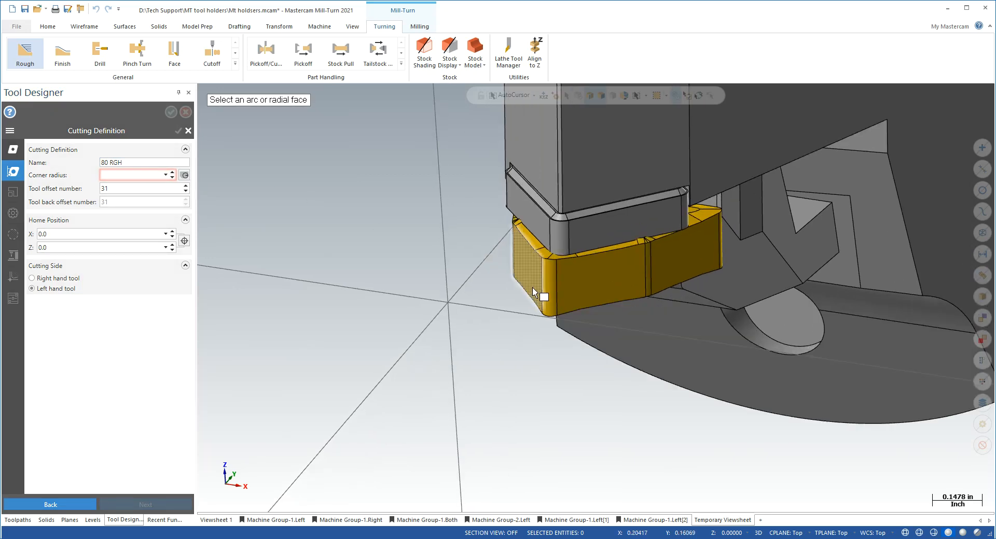
click(533, 267)
text(1)
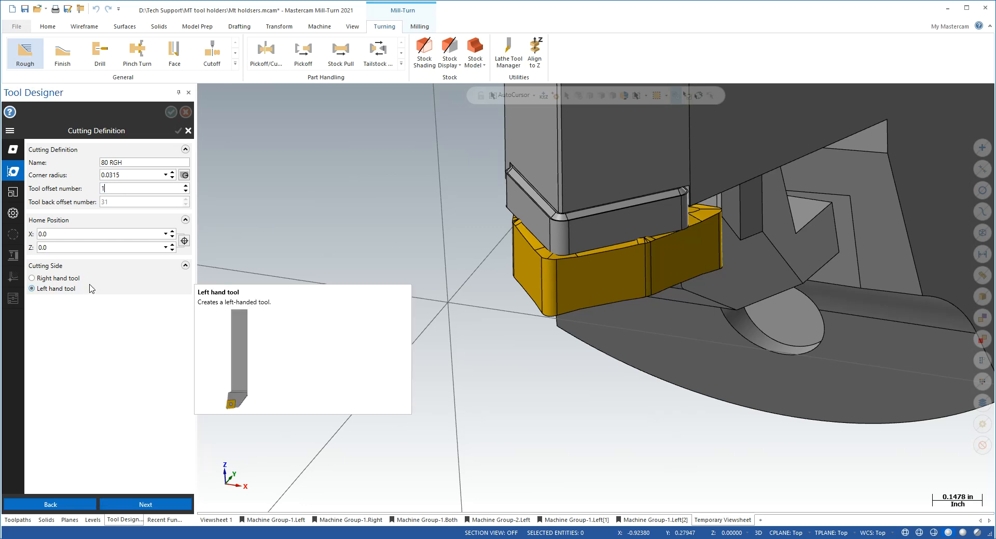
mouse_move(342, 230)
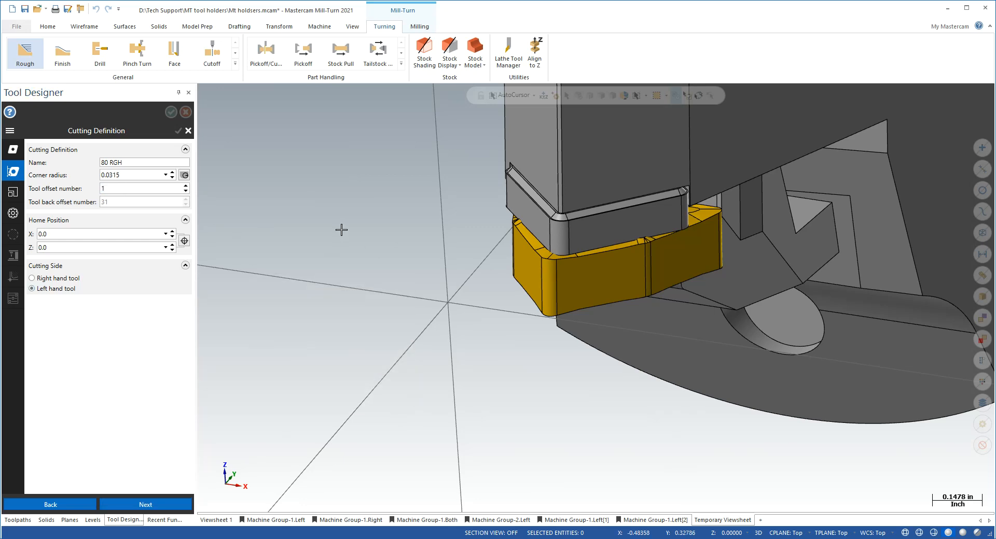
scroll(down, 3)
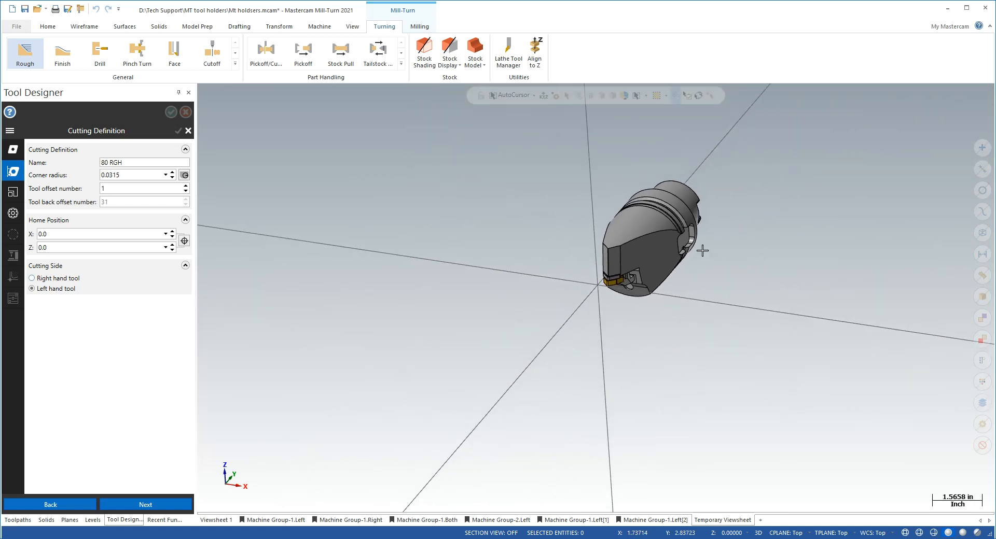
scroll(up, 3)
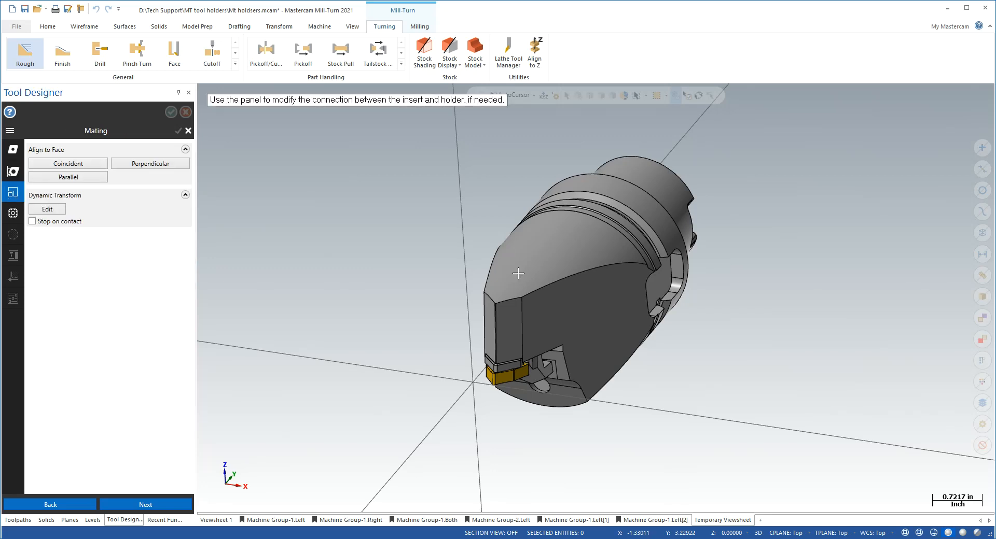
Inspect the insert-holder mating and continue to the Setup page
drag(518, 272, 437, 295)
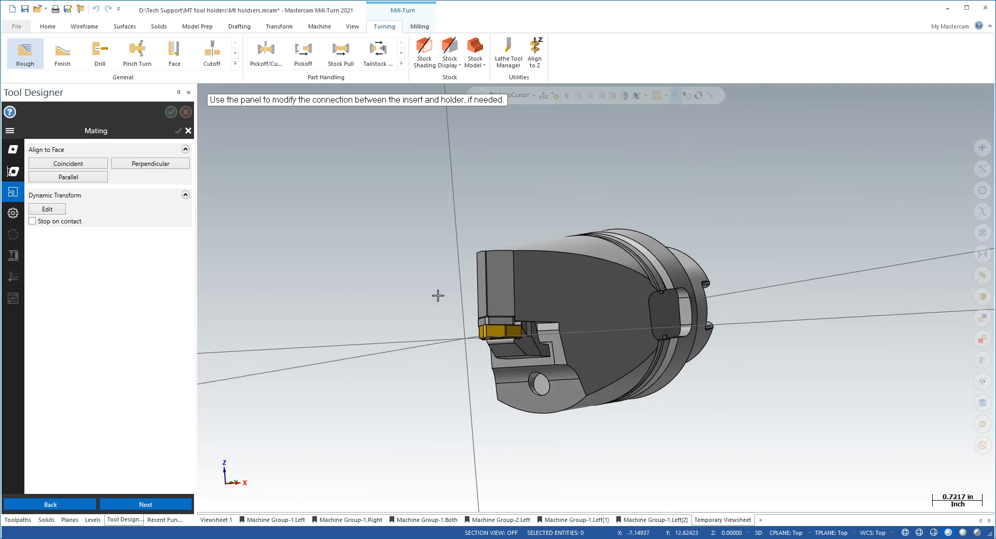
mouse_move(437, 295)
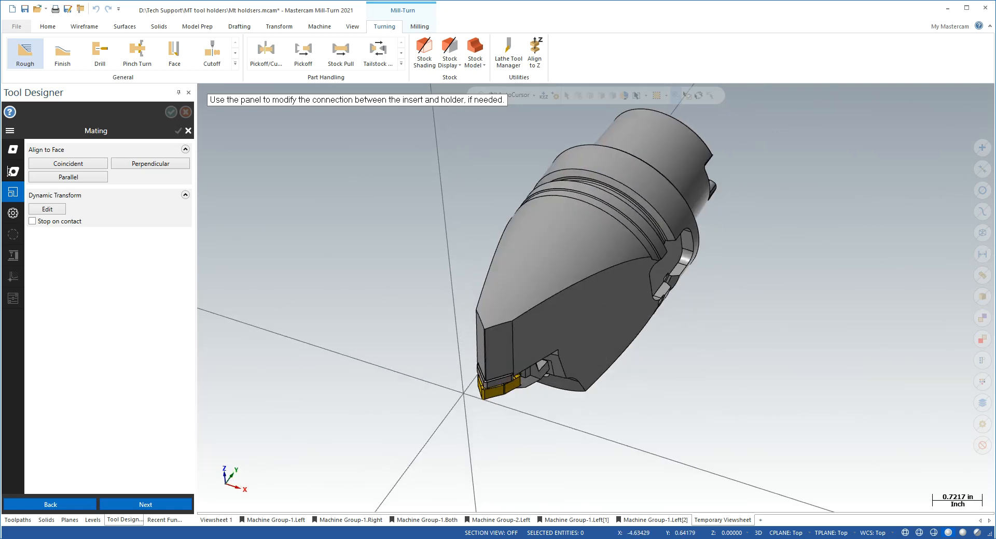
click(13, 213)
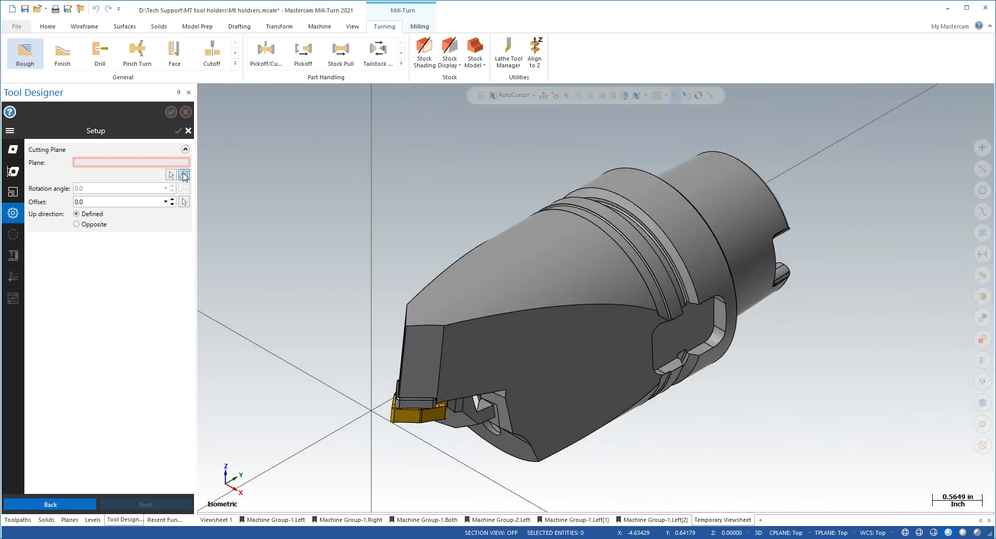
Set the cutting plane to Top with the insert's up direction Opposite
click(185, 175)
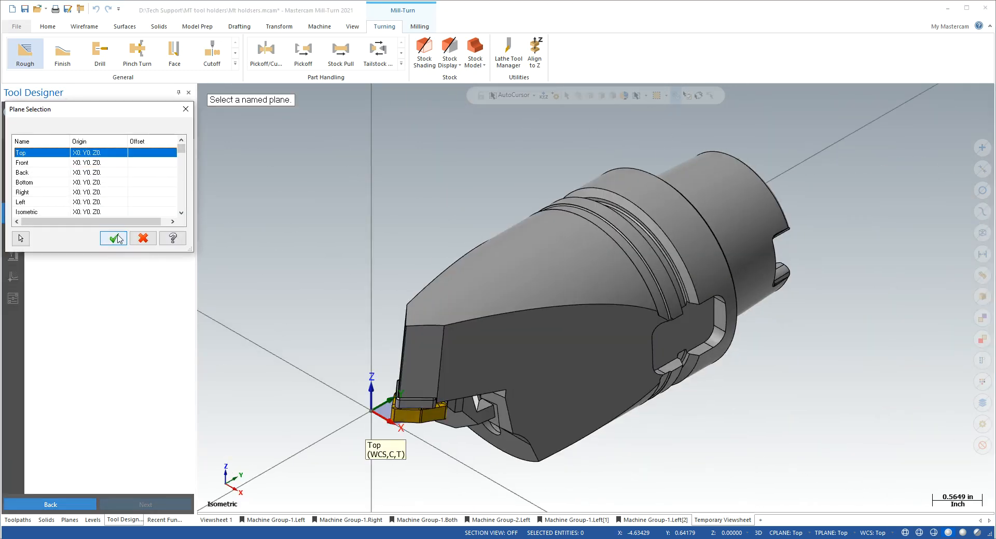
click(114, 239)
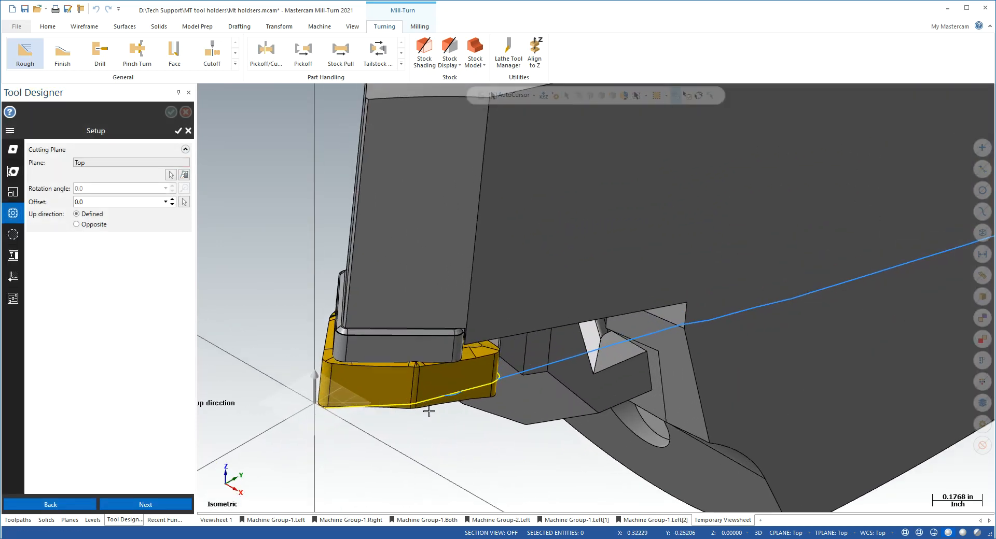
mouse_move(330, 291)
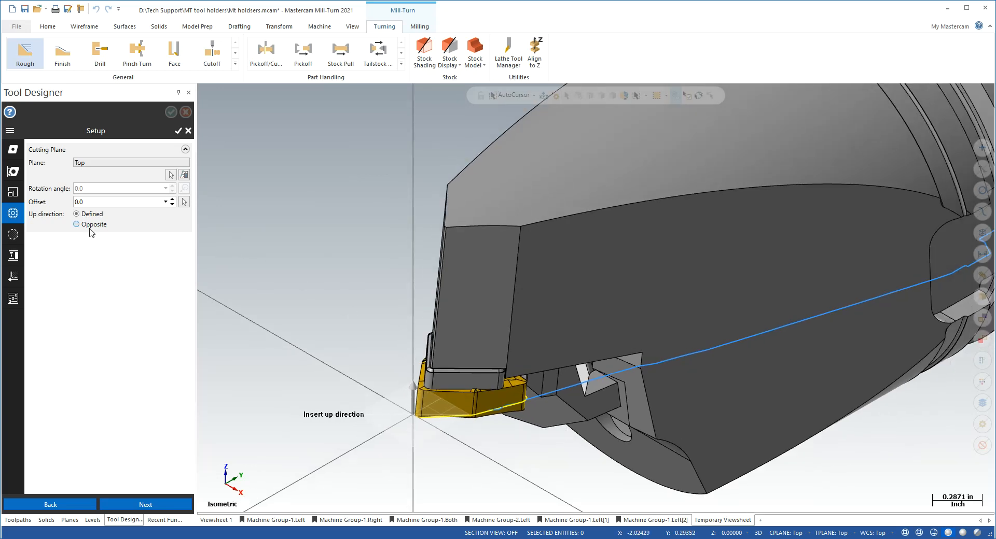
mouse_move(76, 224)
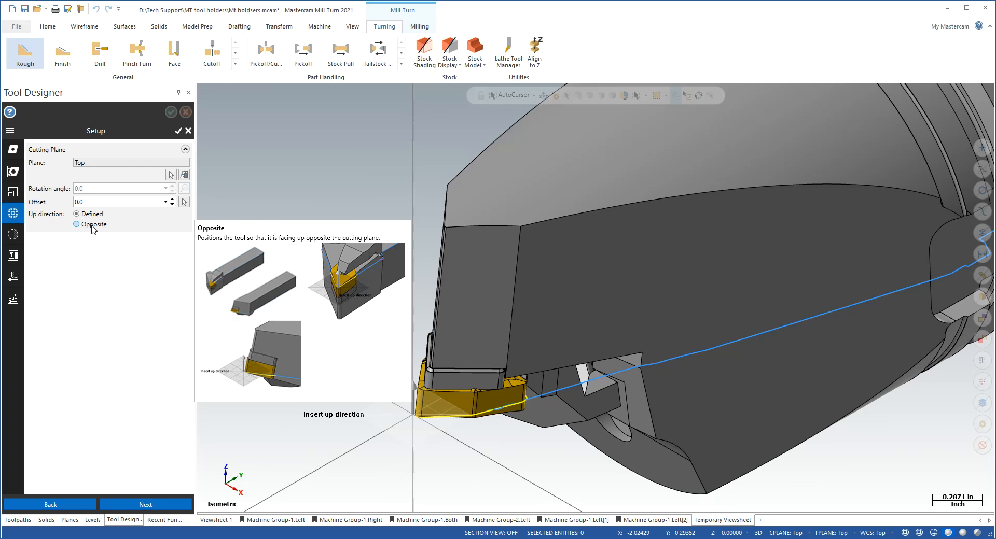
click(76, 224)
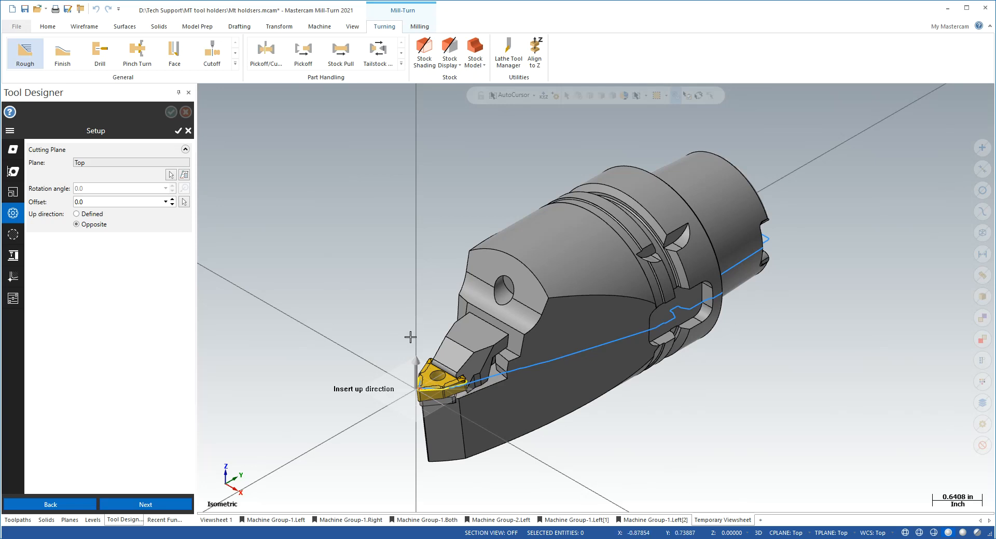
mouse_move(397, 322)
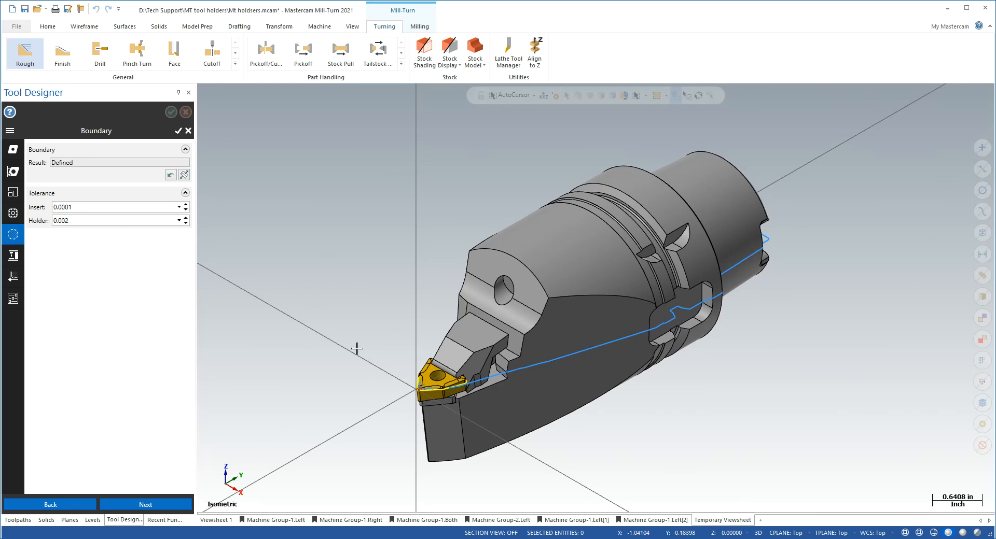
mouse_move(171, 176)
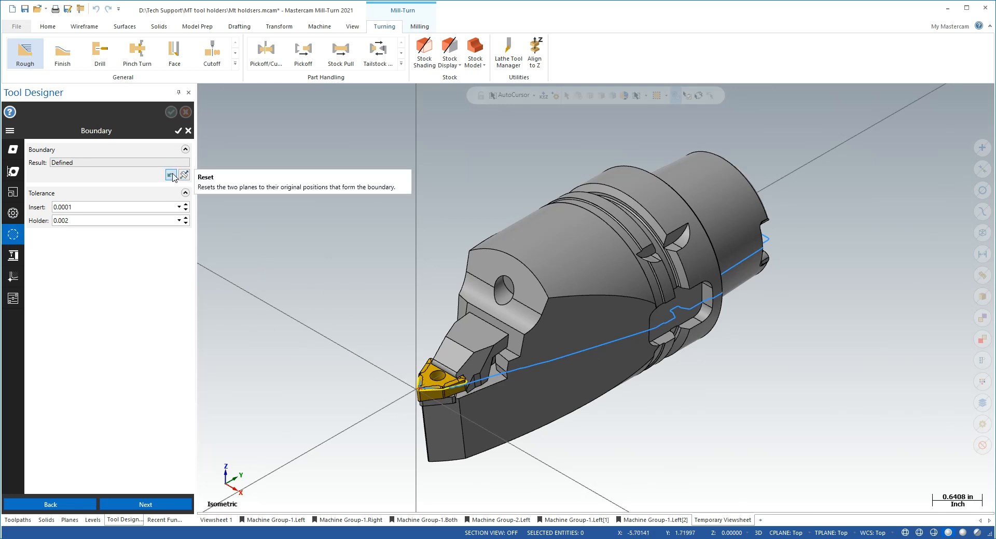
mouse_move(481, 412)
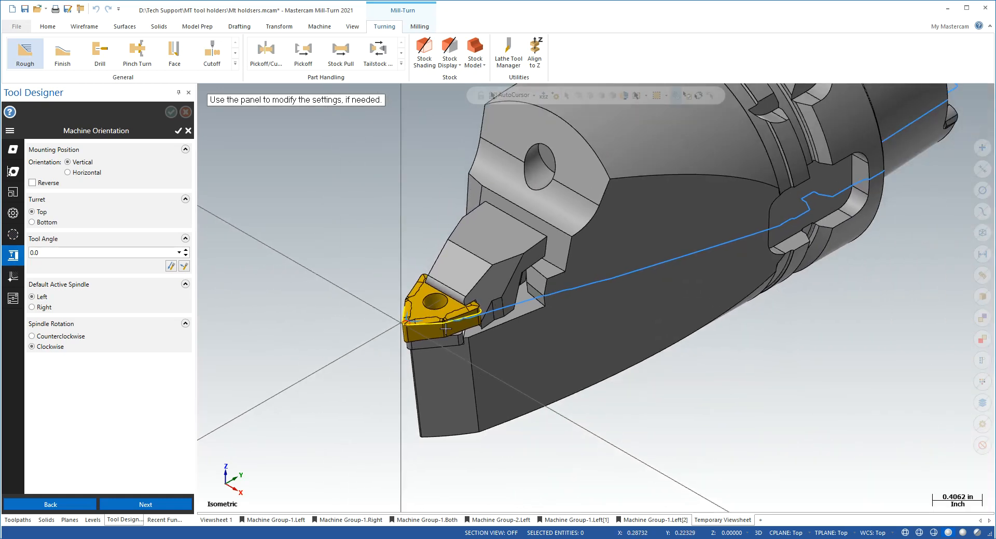
Set counterclockwise spindle rotation and Horizontal mounting, viewed from Top (WCS)
click(32, 335)
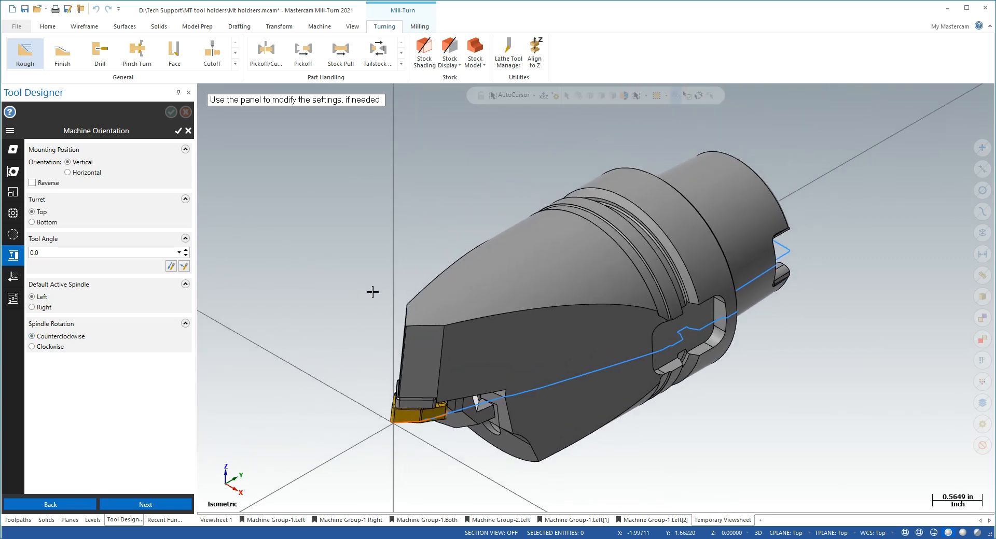
mouse_move(402, 264)
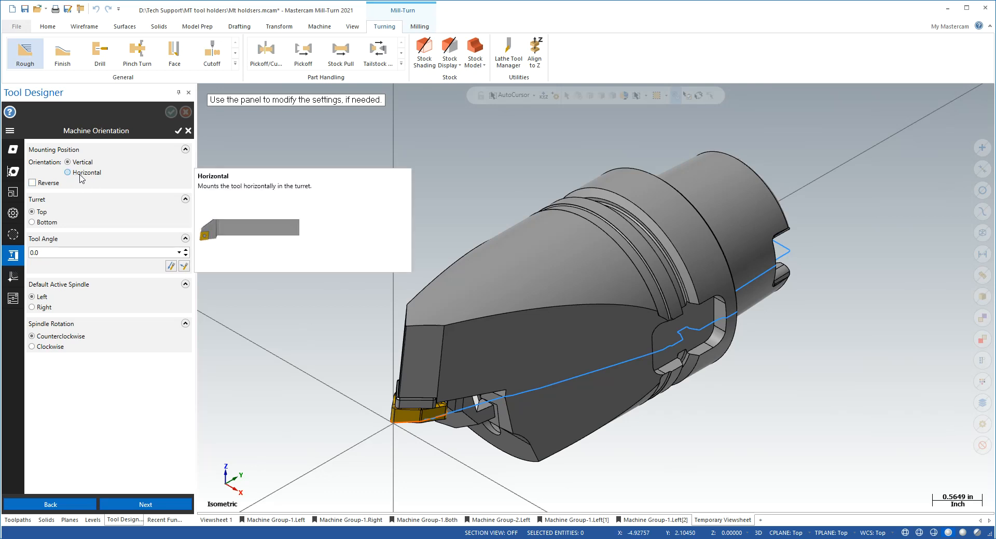
click(67, 172)
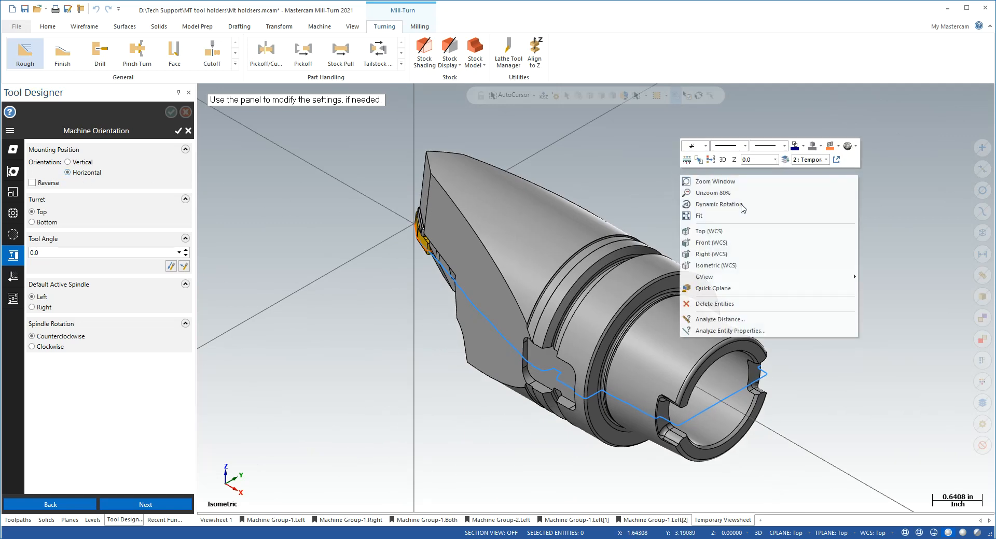
click(709, 230)
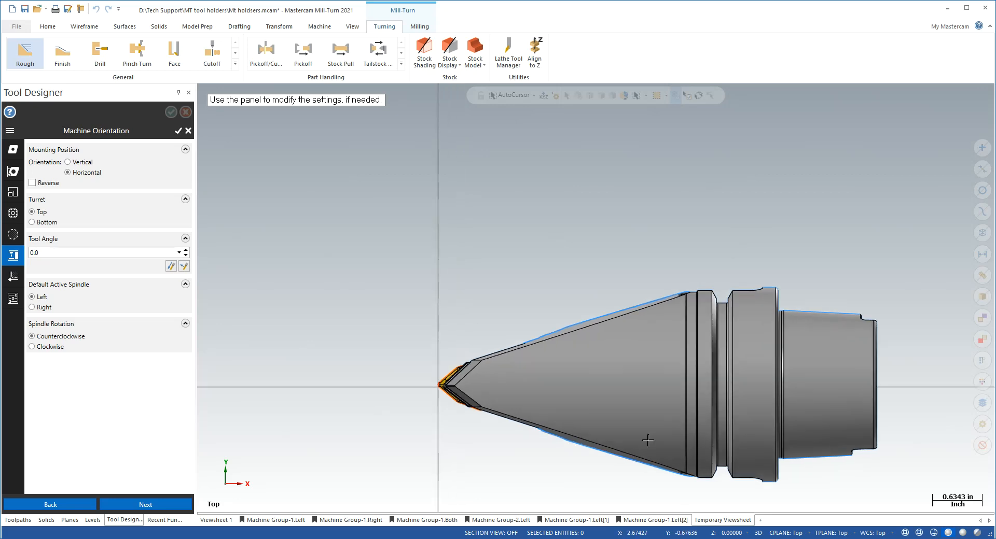
scroll(up, 3)
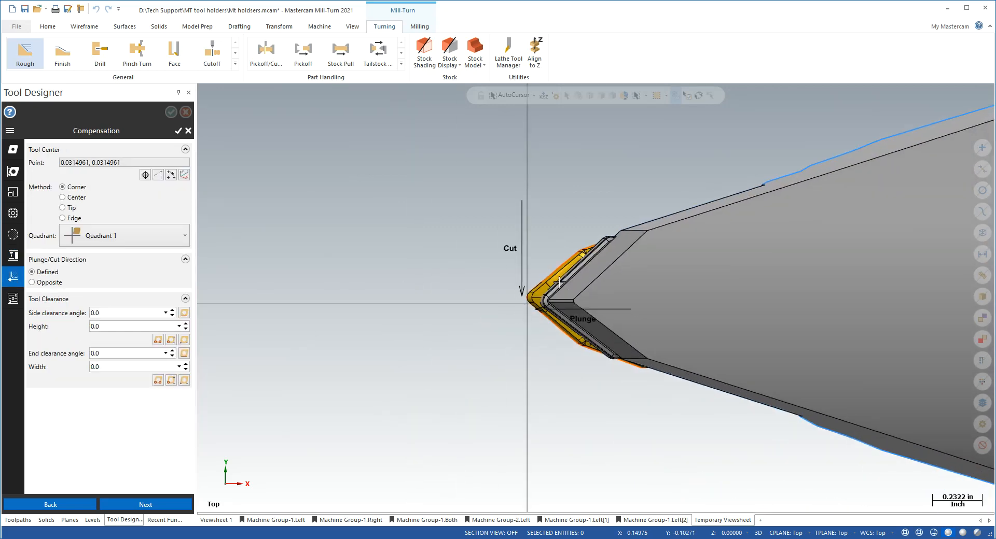
mouse_move(682, 271)
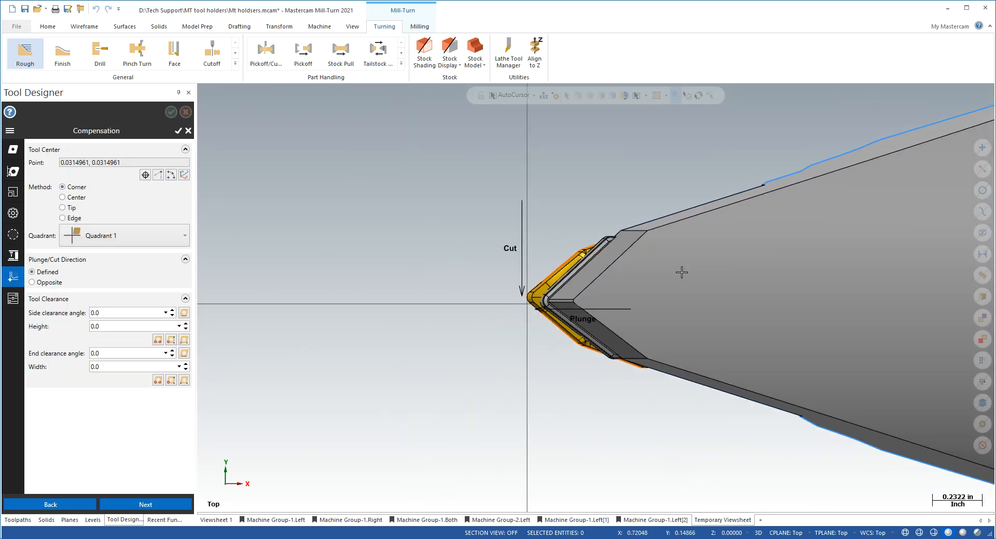
mouse_move(499, 392)
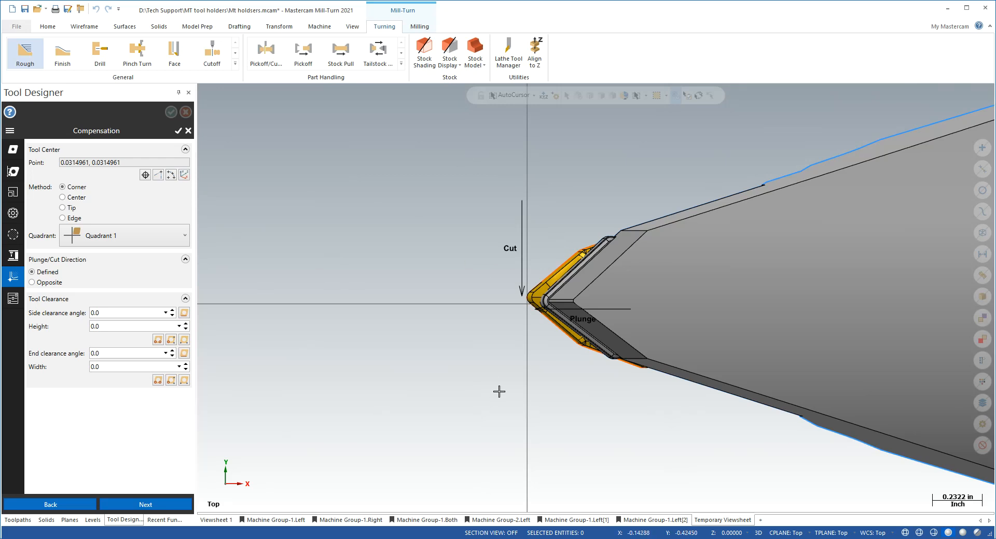
Compensate from the tip with side clearance 39.68432°, end clearance 50.31568°, height and width 0.3
click(63, 208)
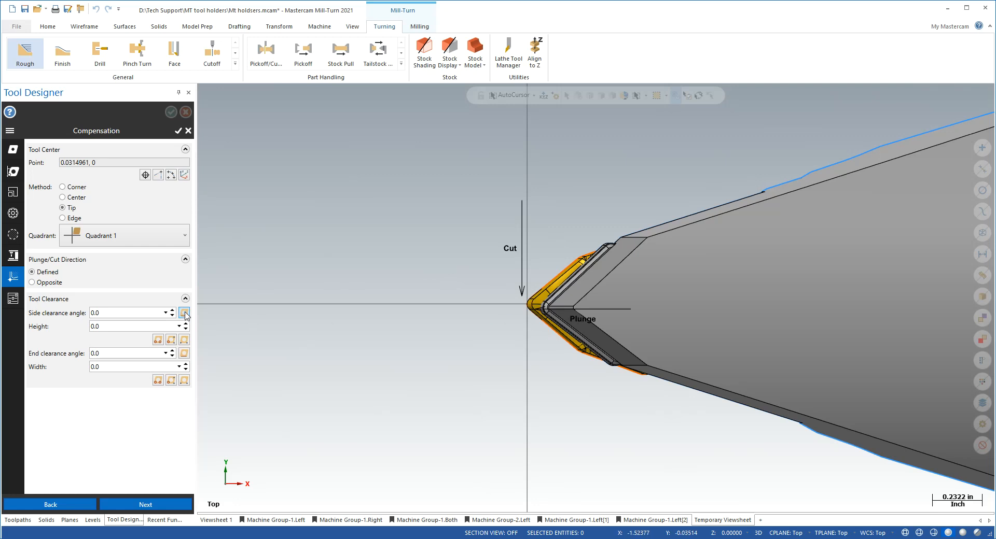
click(185, 312)
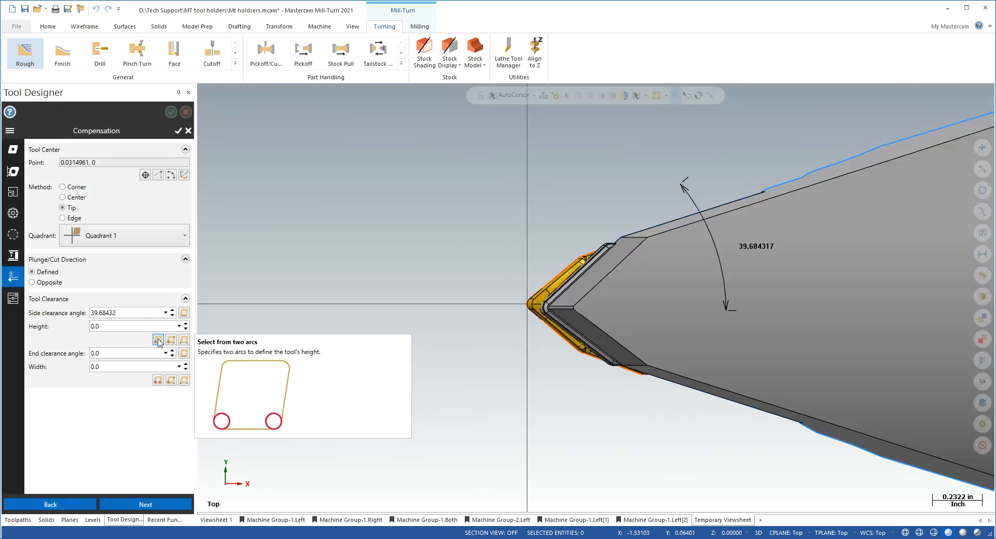
click(157, 338)
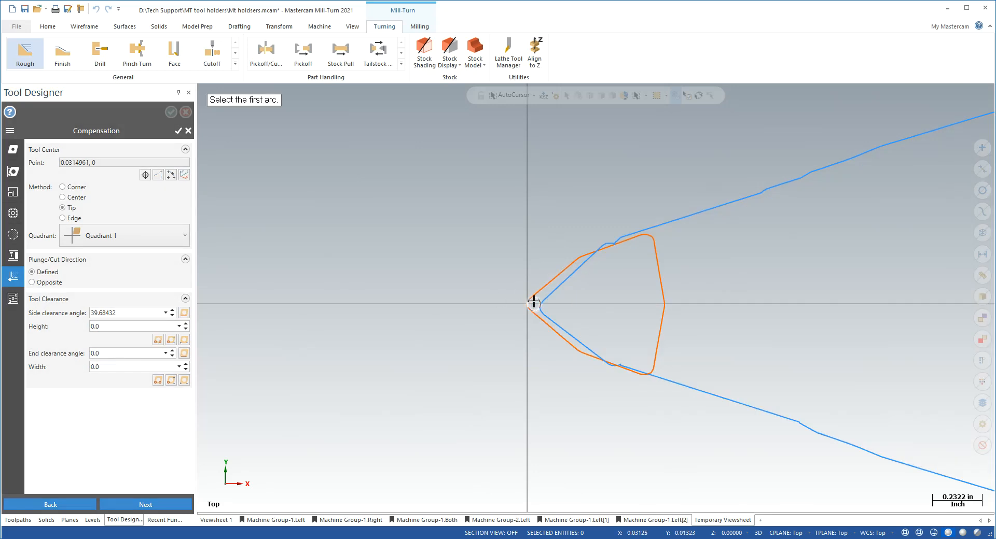
click(535, 302)
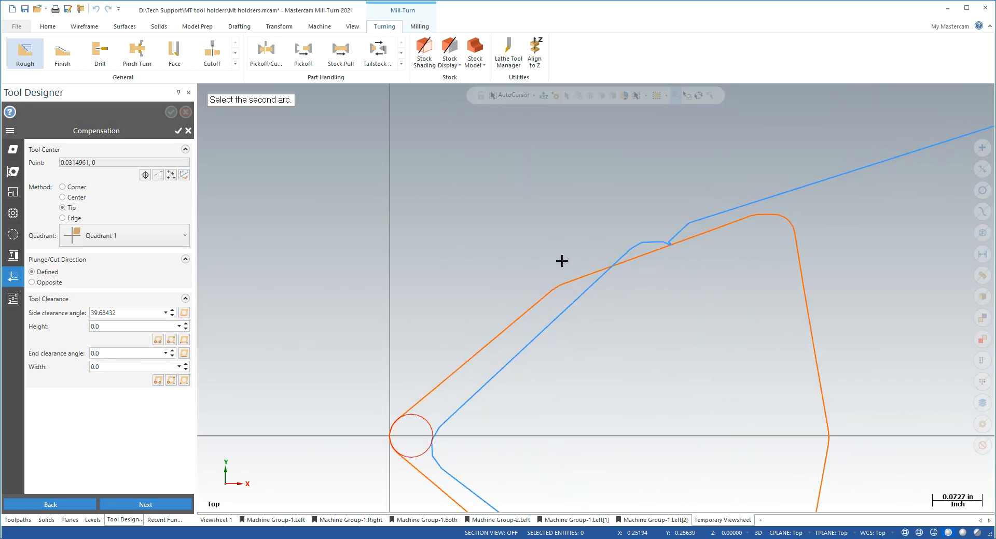
mouse_move(555, 284)
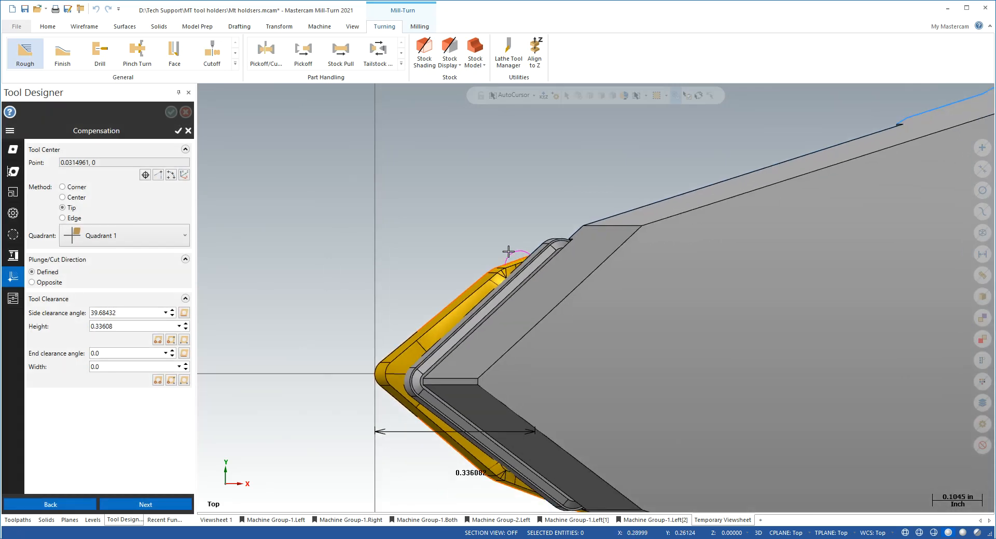
triple_click(120, 326)
text(0.3)
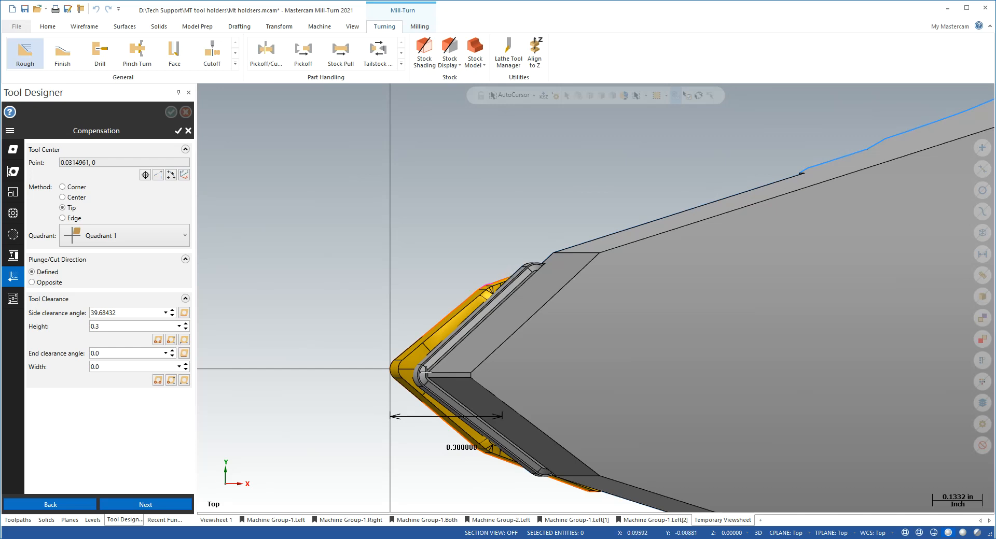
mouse_move(185, 354)
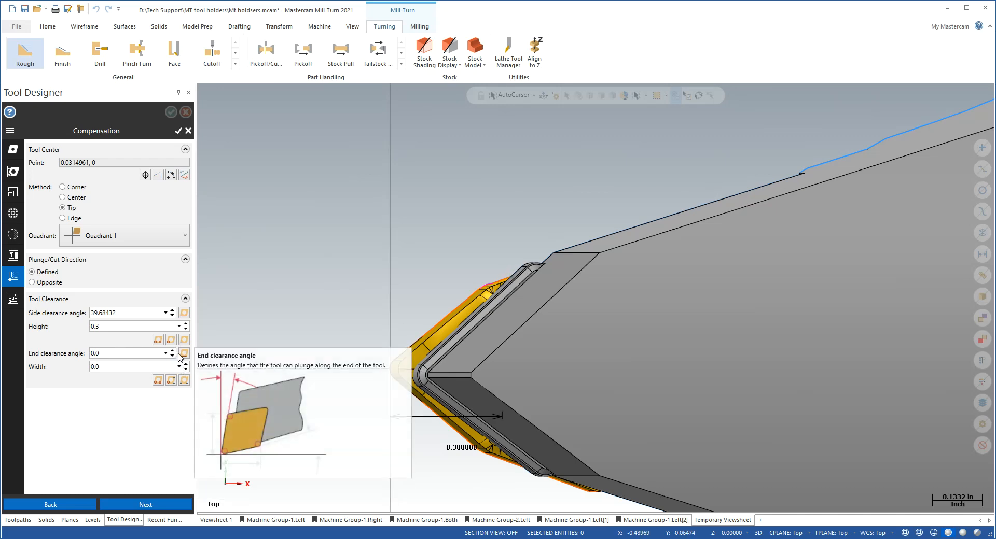
click(184, 353)
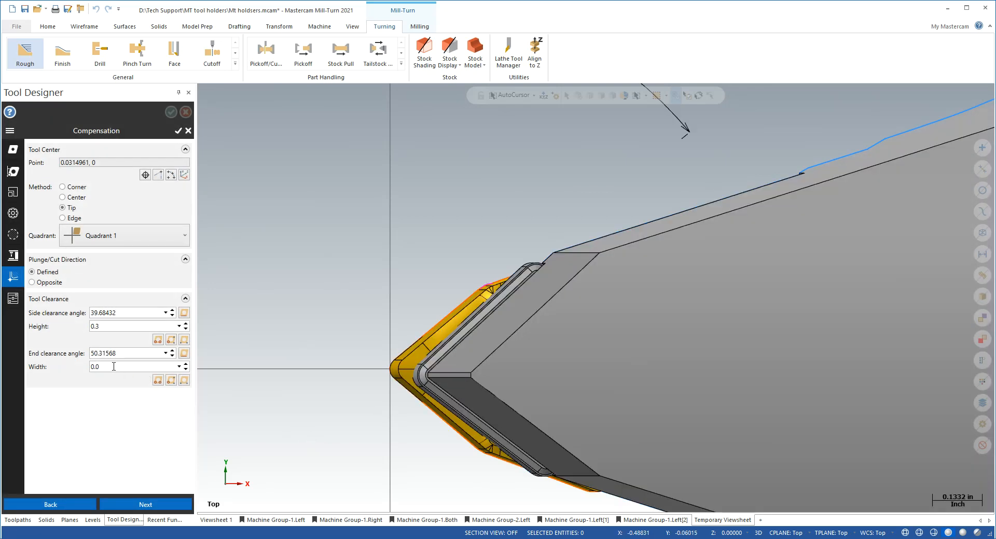
text(0.3)
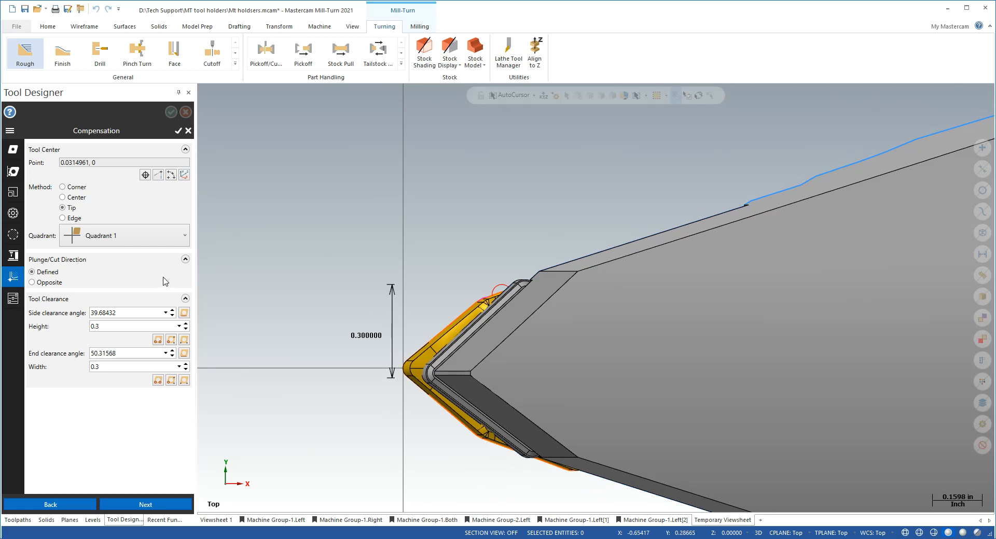
mouse_move(286, 301)
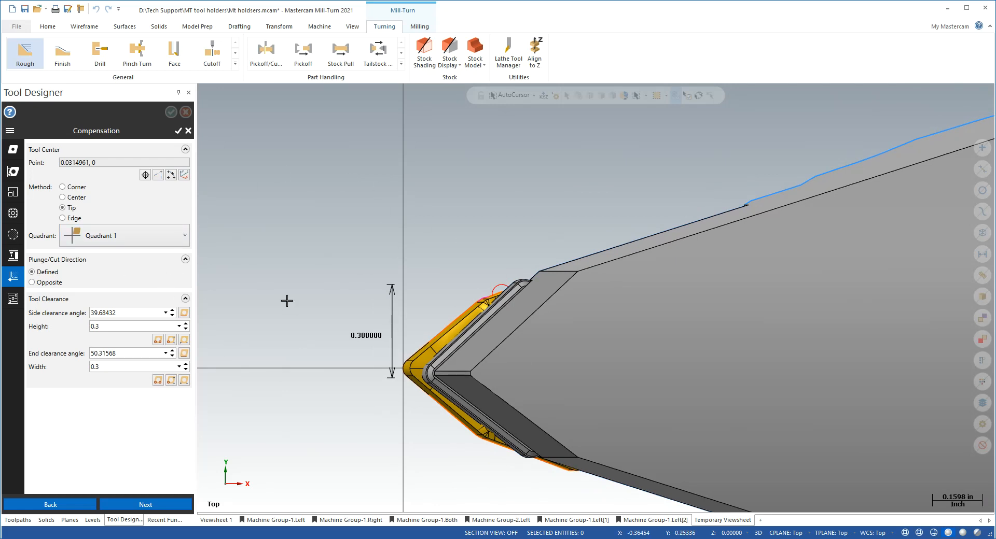
mouse_move(325, 314)
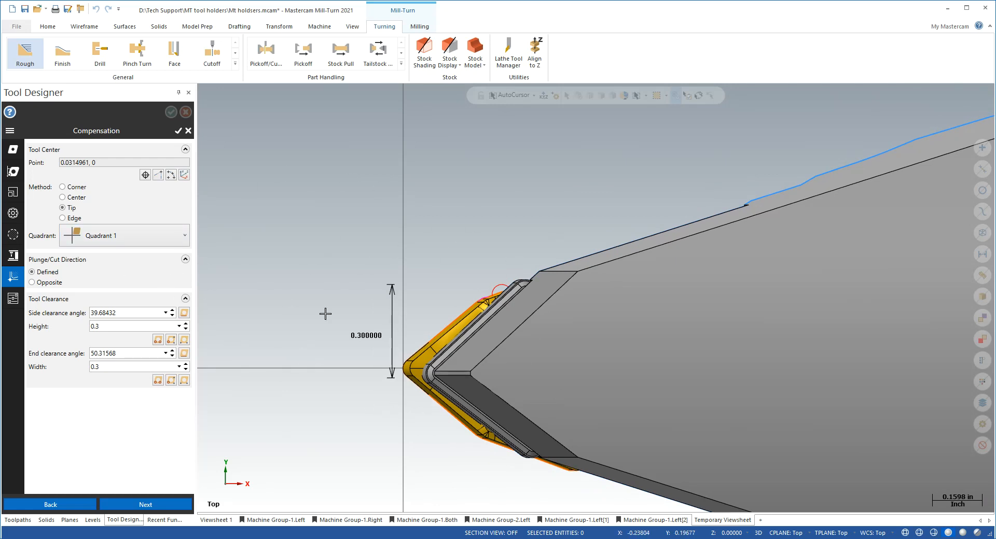
mouse_move(433, 208)
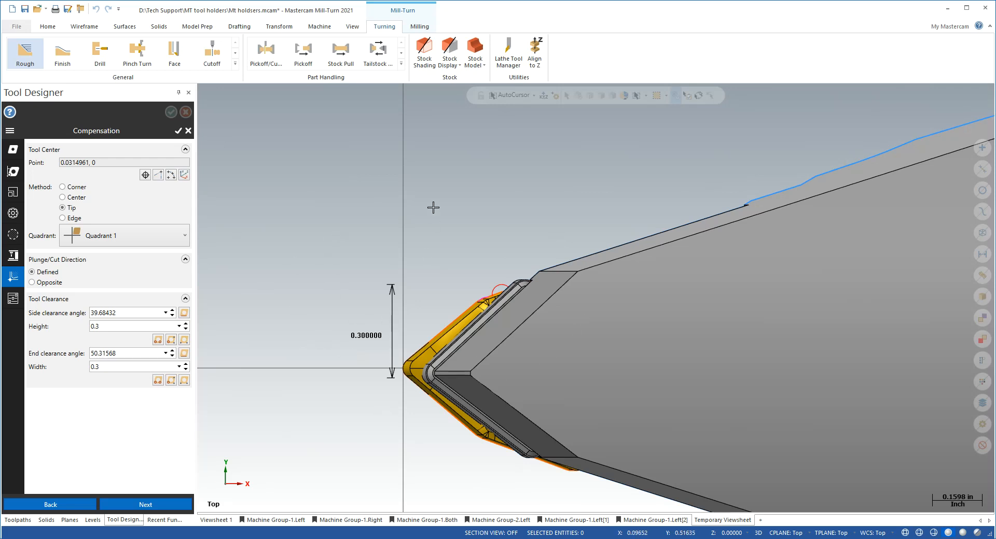
mouse_move(62, 332)
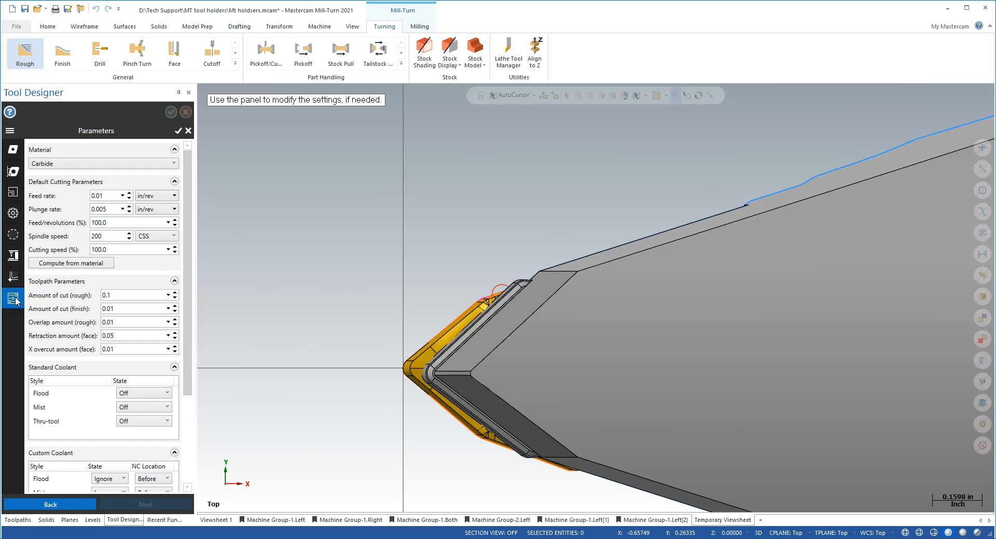
Set feed rate 0.015, spindle speed 1000 and rough cut amount 0.2 for the tool
triple_click(105, 195)
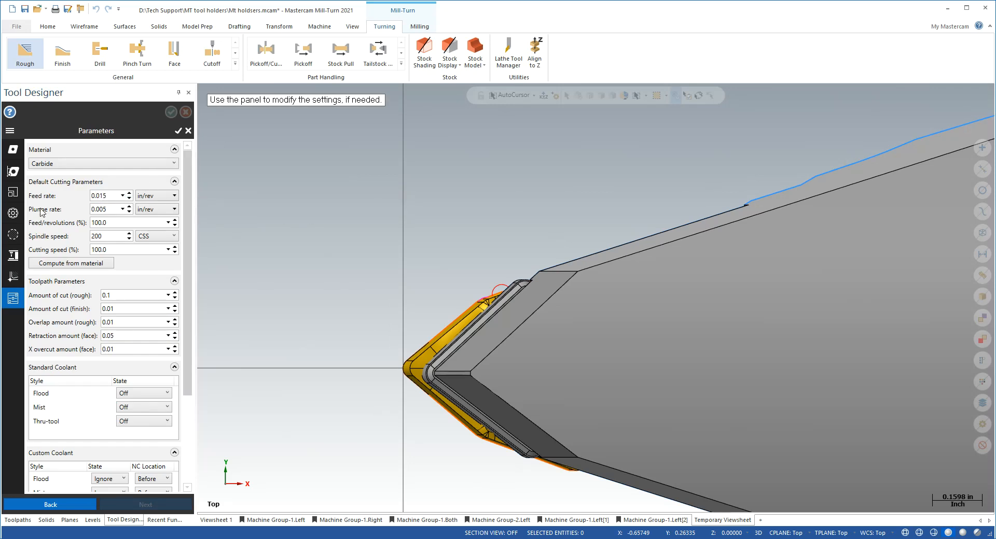
triple_click(107, 235)
text(1000)
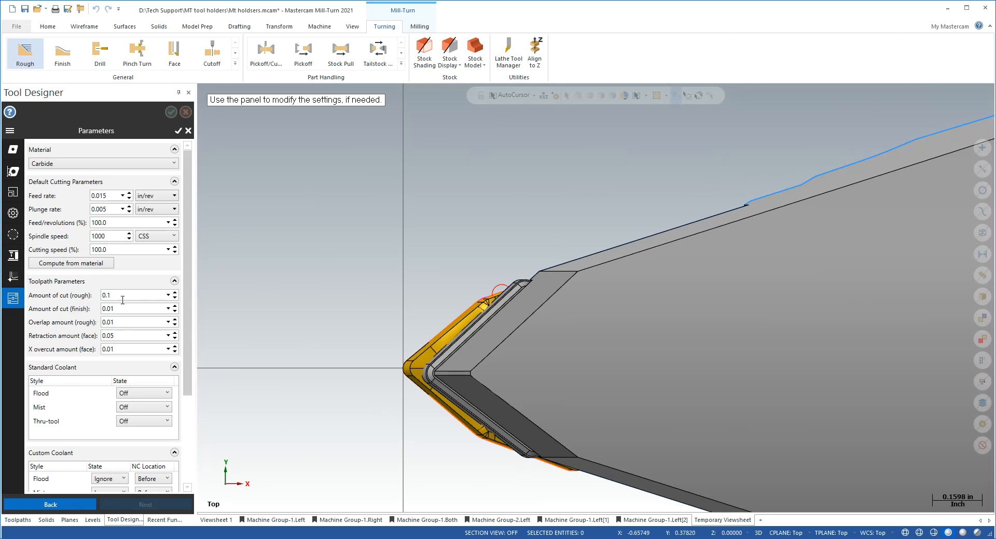
click(173, 293)
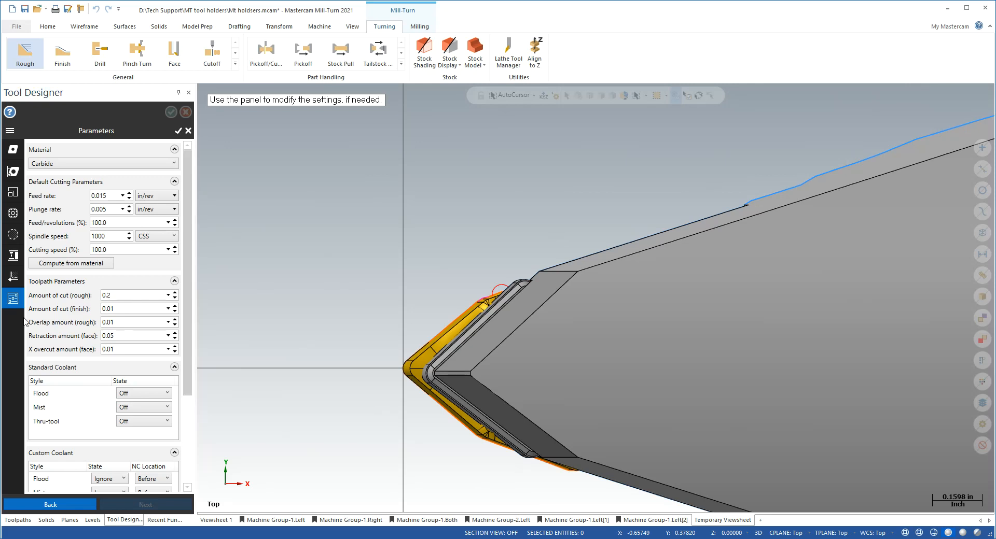
Set custom thru-tool coolant On, output After, and save the custom tool
scroll(down, 3)
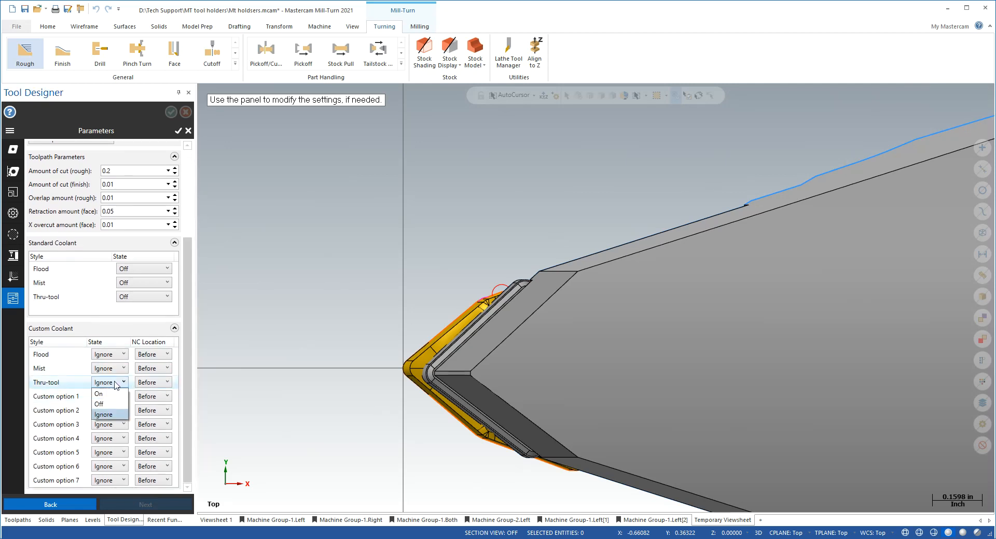
click(98, 394)
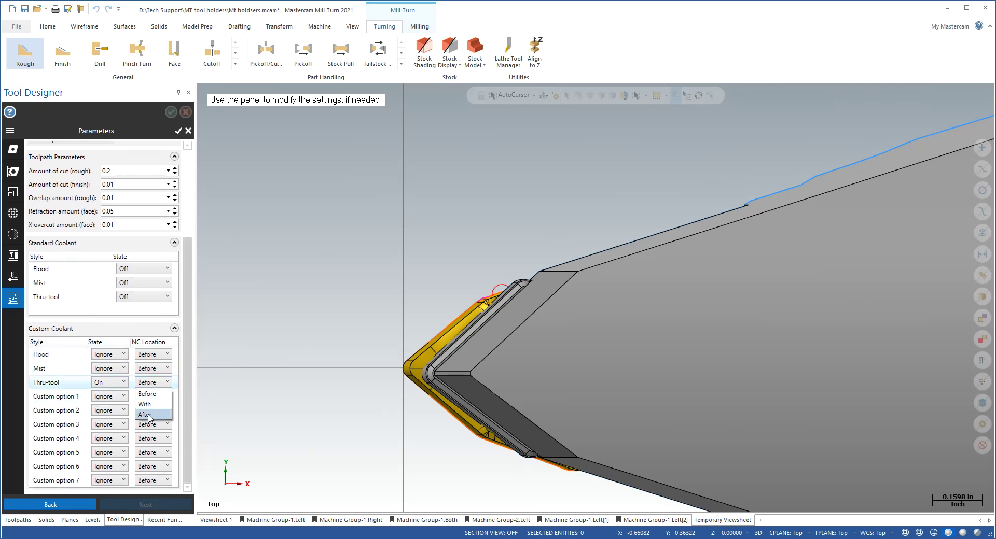
click(148, 411)
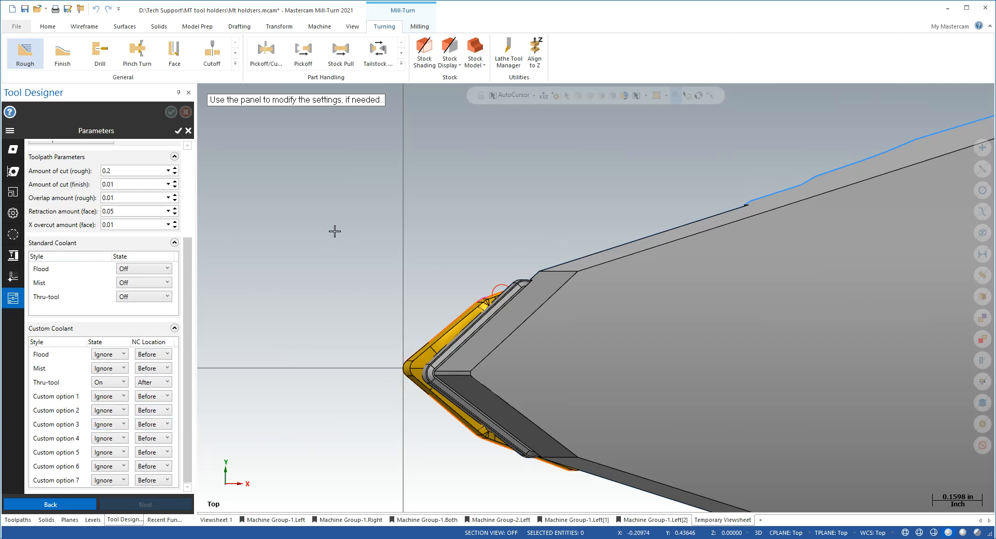
mouse_move(180, 135)
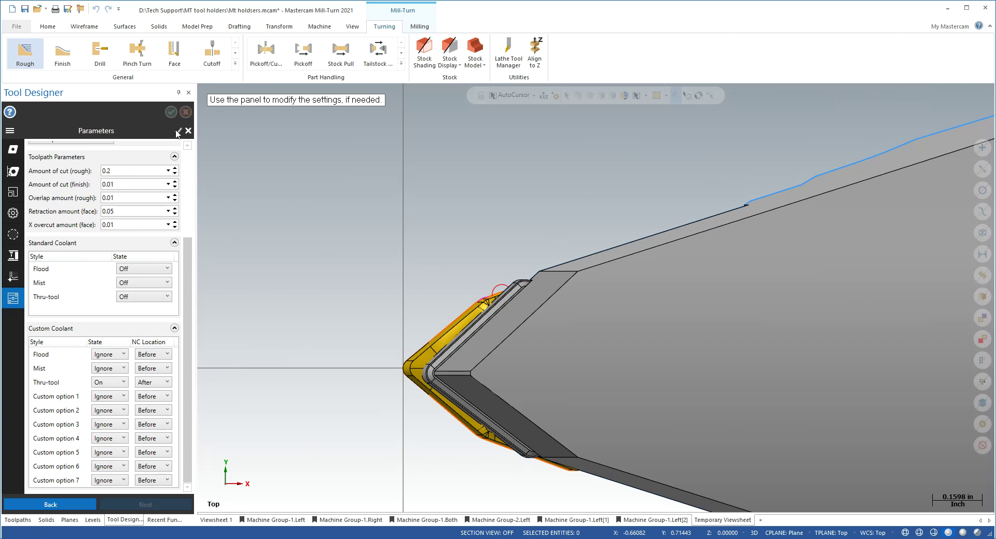
click(179, 129)
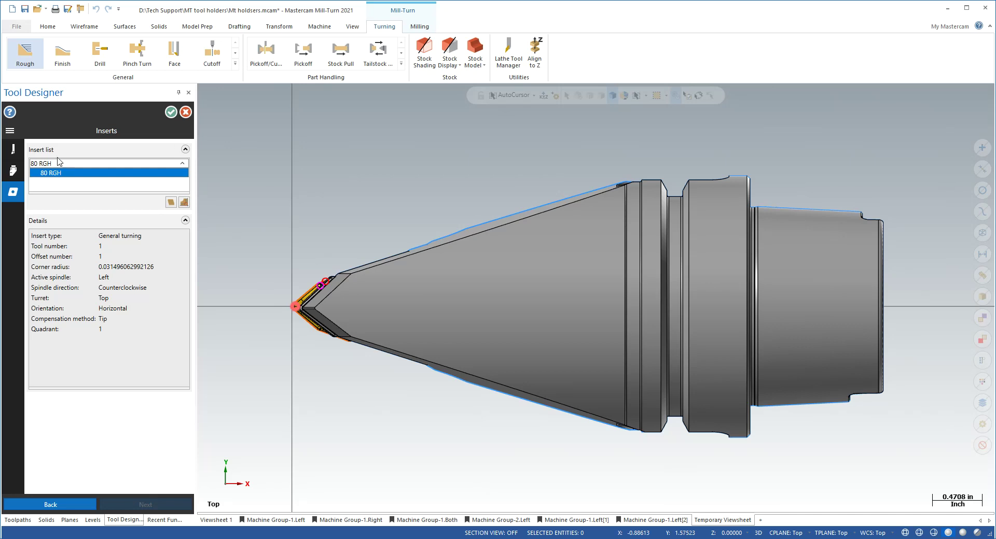
mouse_move(453, 197)
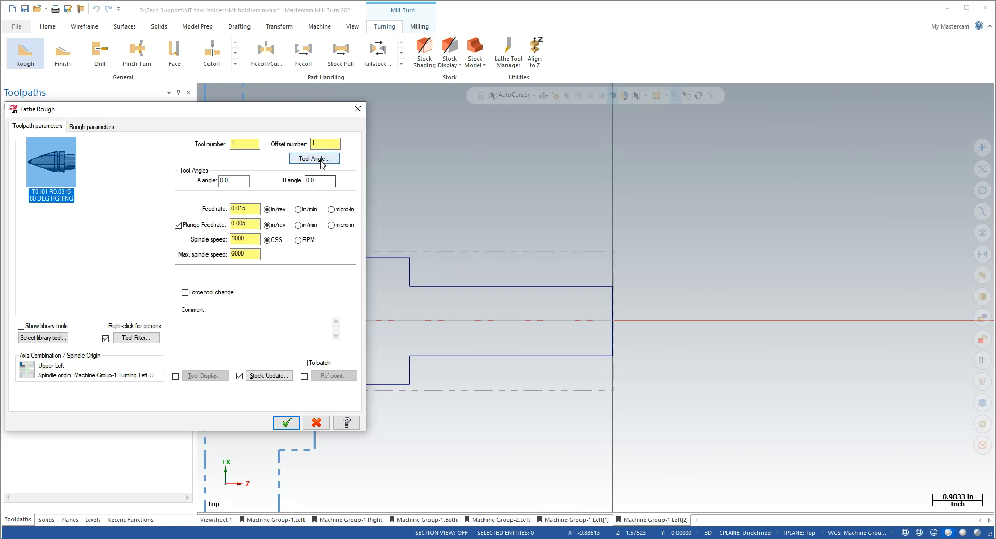
Set the tool B angle to 45.0 and the plunge feed rate to in/rev
click(313, 158)
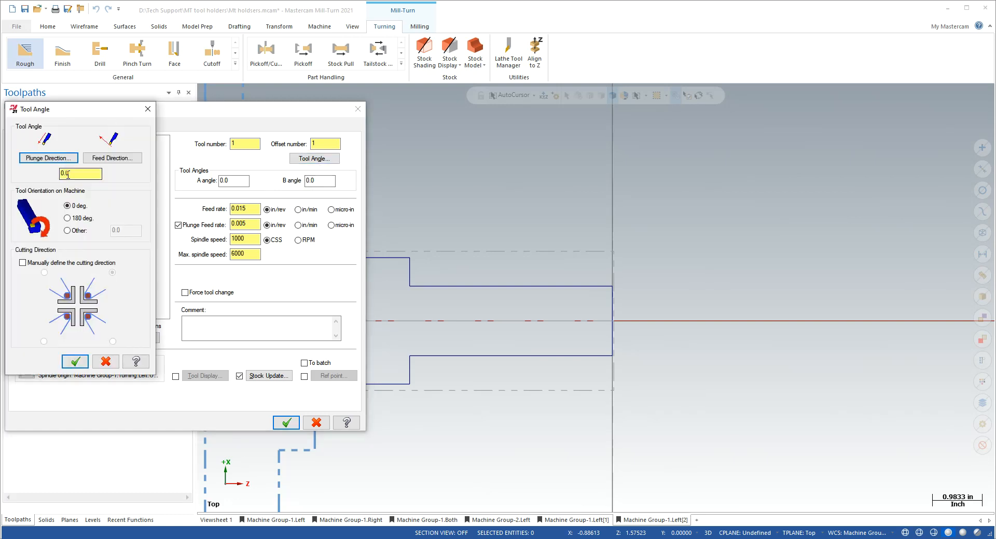
text(45)
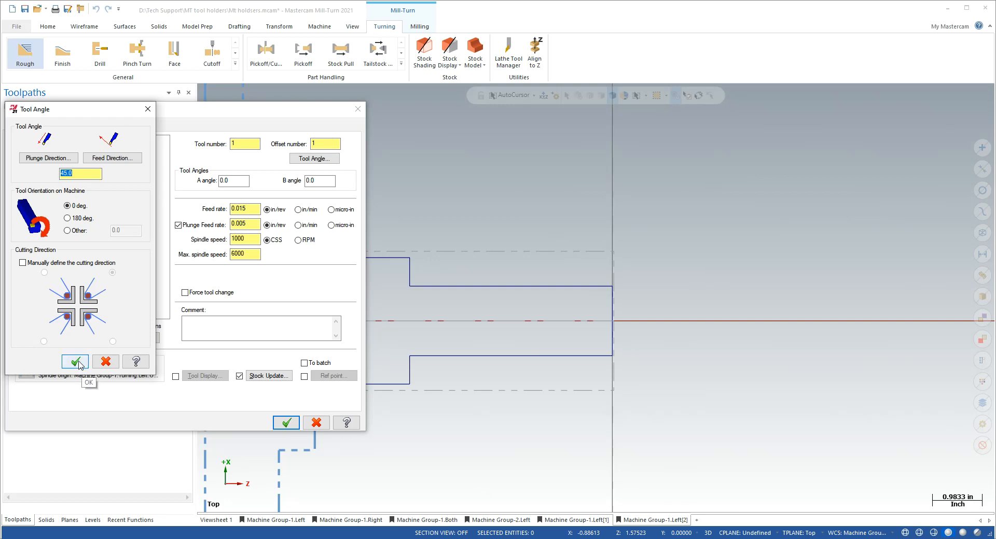
click(75, 362)
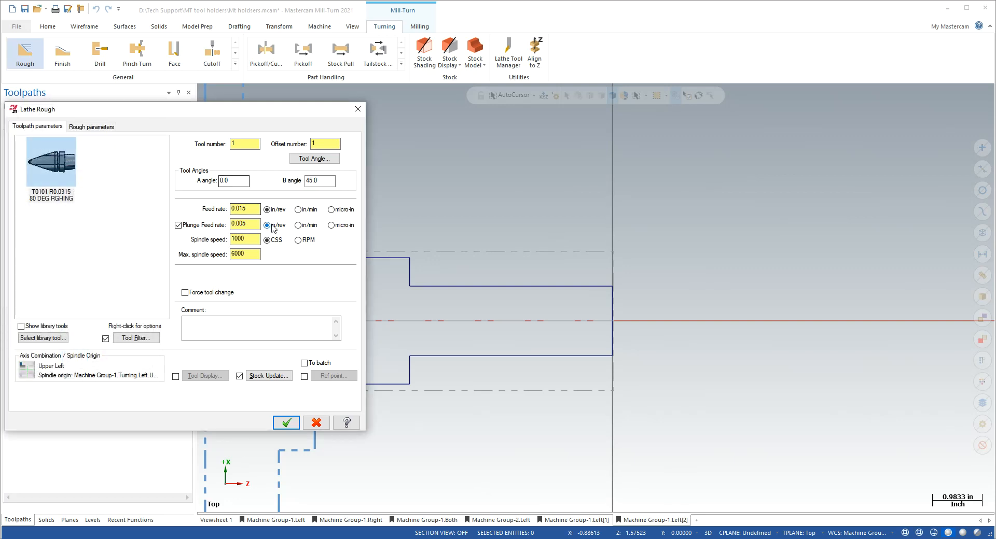
mouse_move(265, 369)
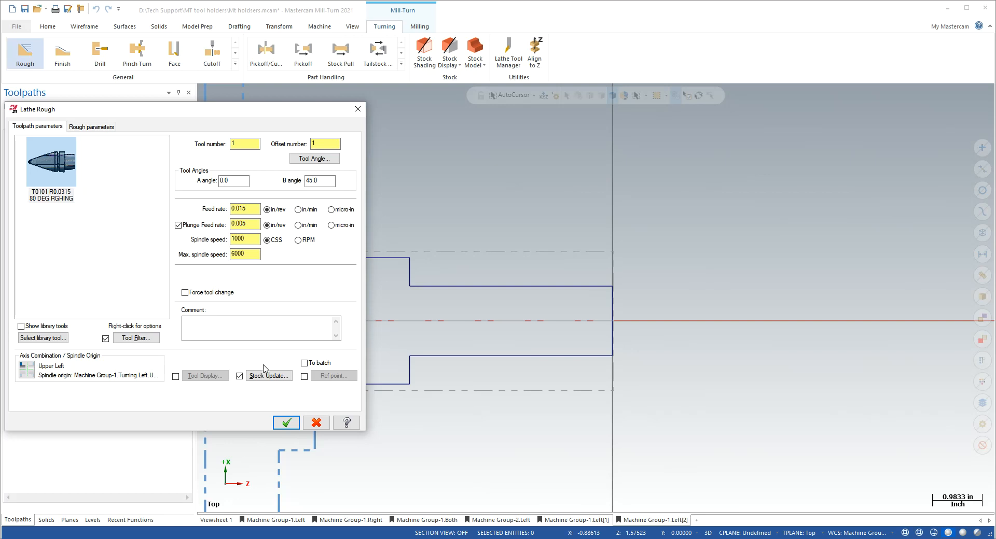
click(91, 127)
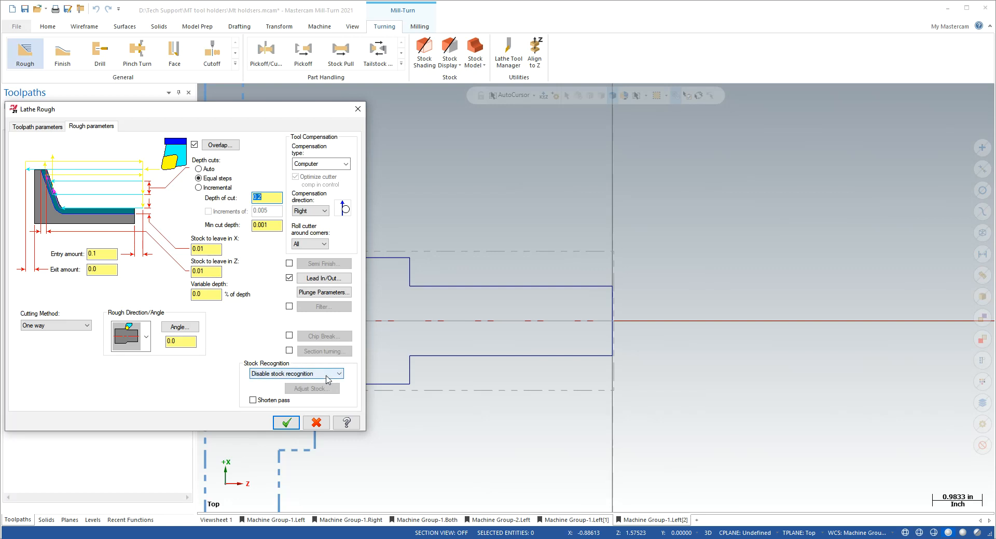
Use stock for the outer boundary and accept the Lathe Rough operation
click(295, 373)
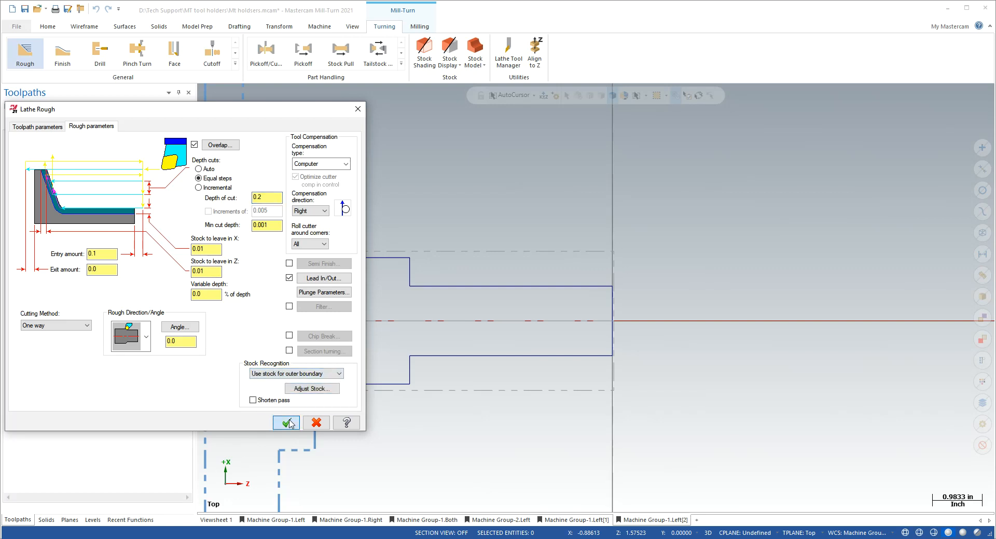
click(287, 422)
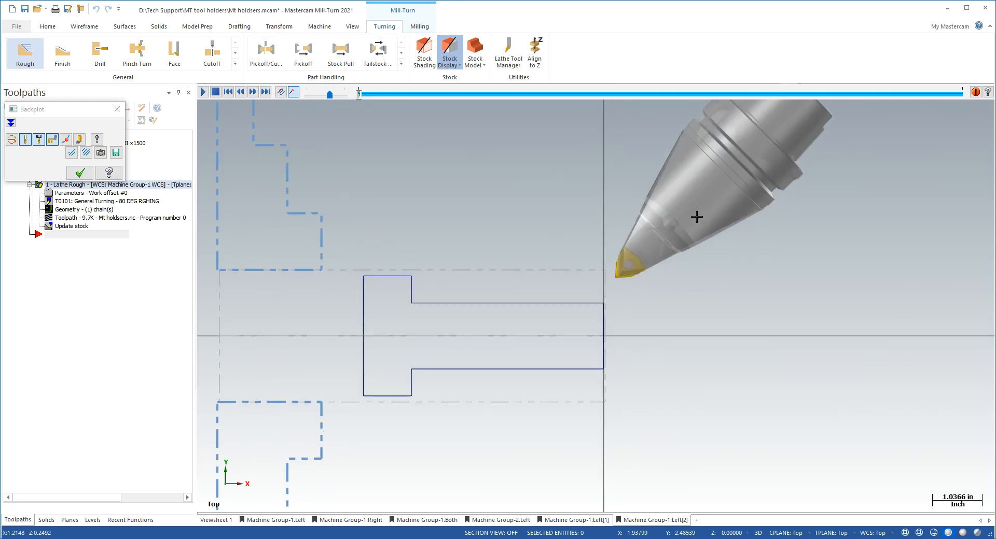
mouse_move(646, 273)
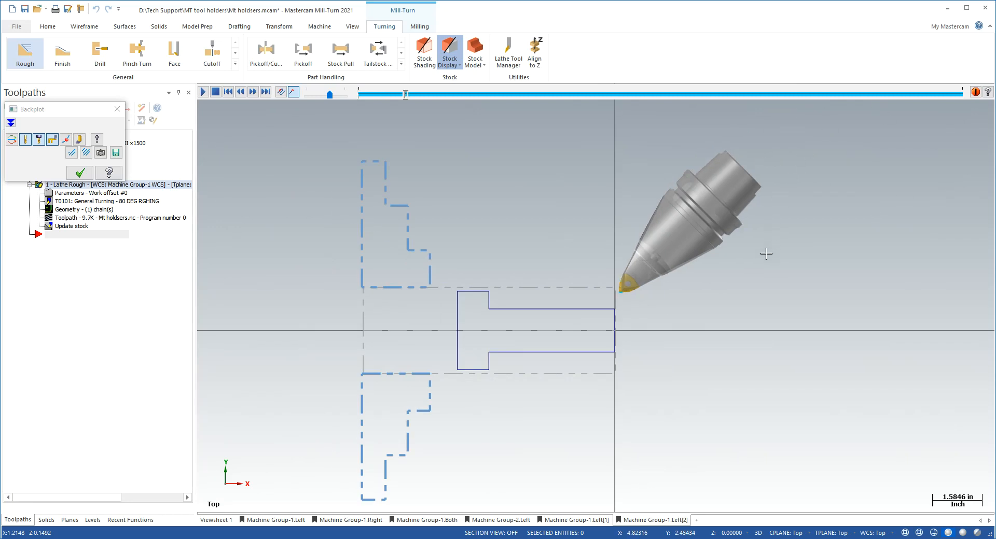
Scrub the backplot slider so the tilted tool reaches its roughing passes
drag(405, 94, 590, 95)
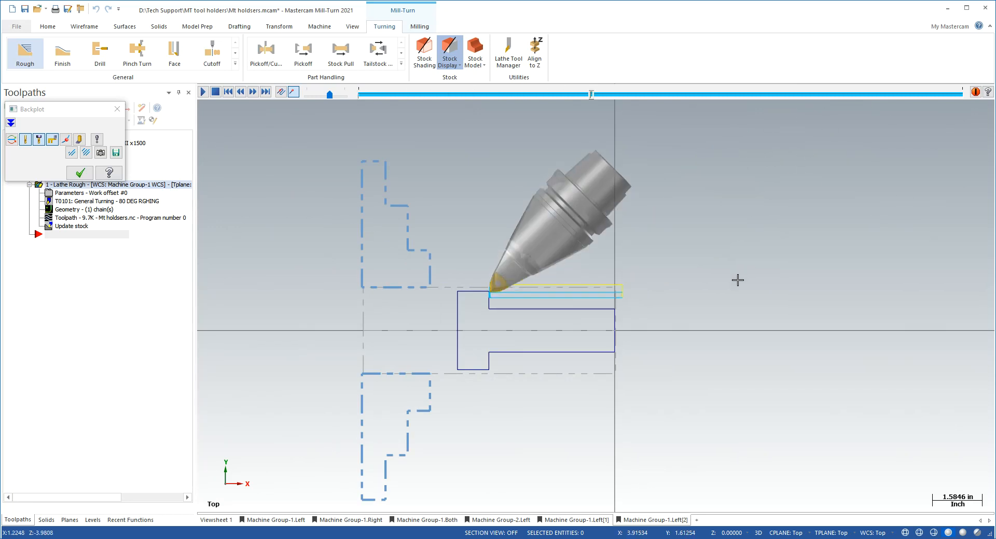
mouse_move(613, 316)
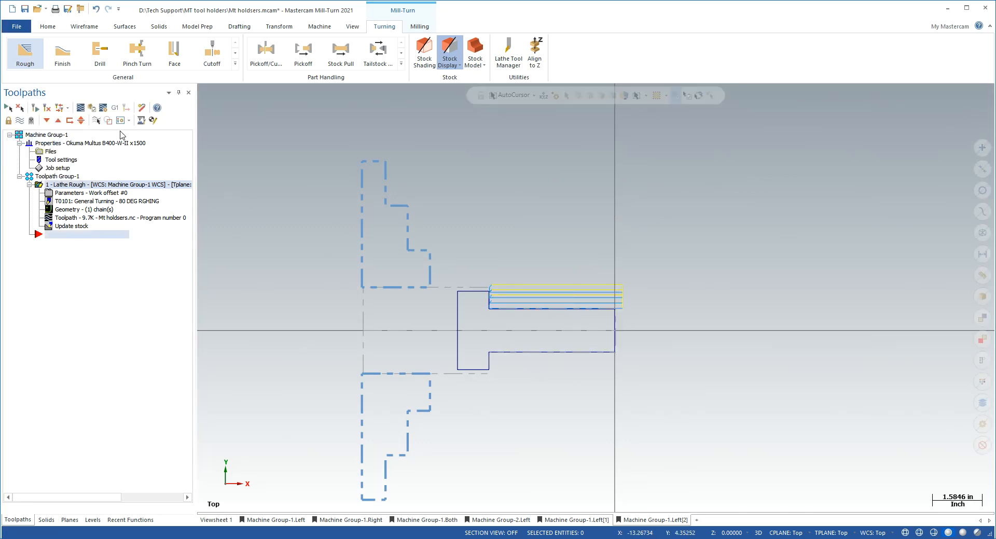
mouse_move(115, 108)
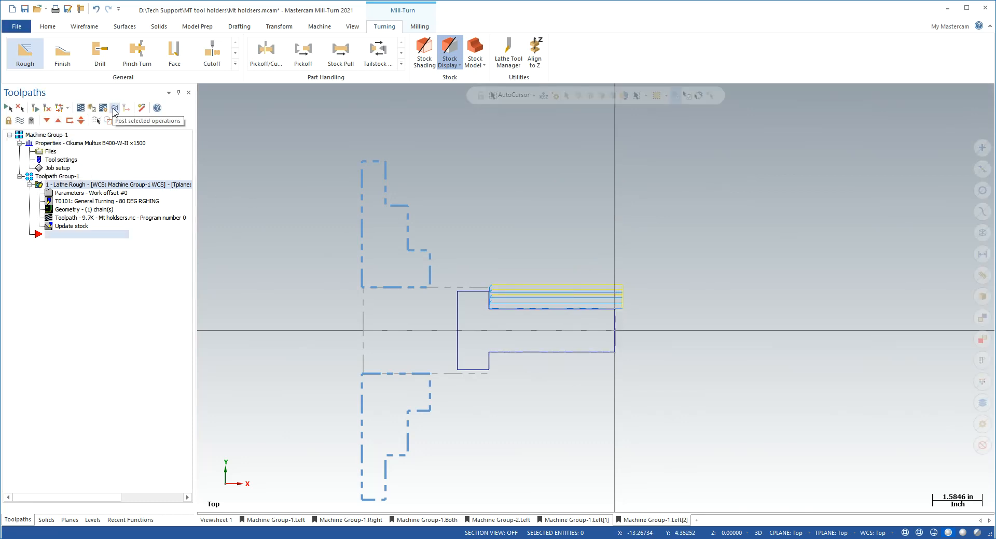
Post the selected Lathe Rough operation to Code Expert
click(114, 108)
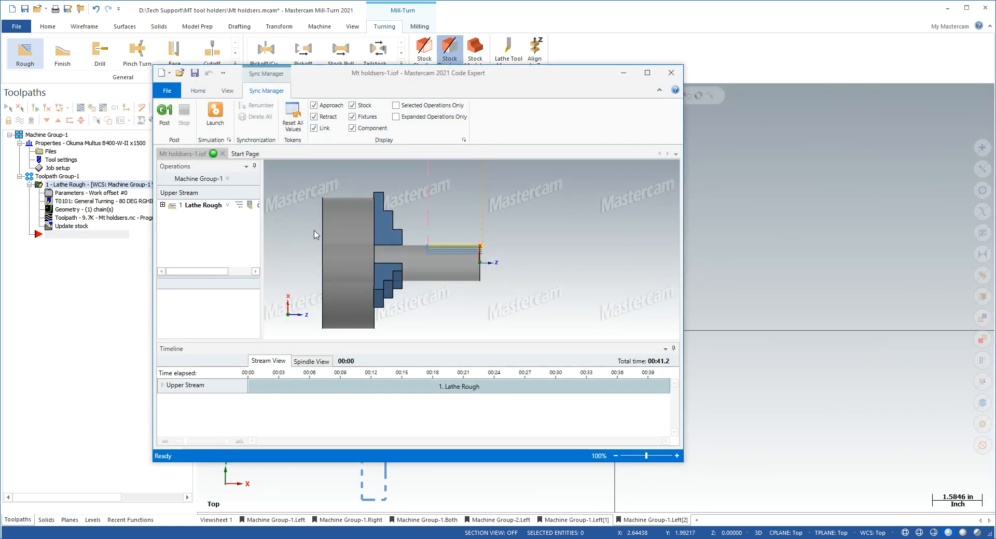
mouse_move(579, 244)
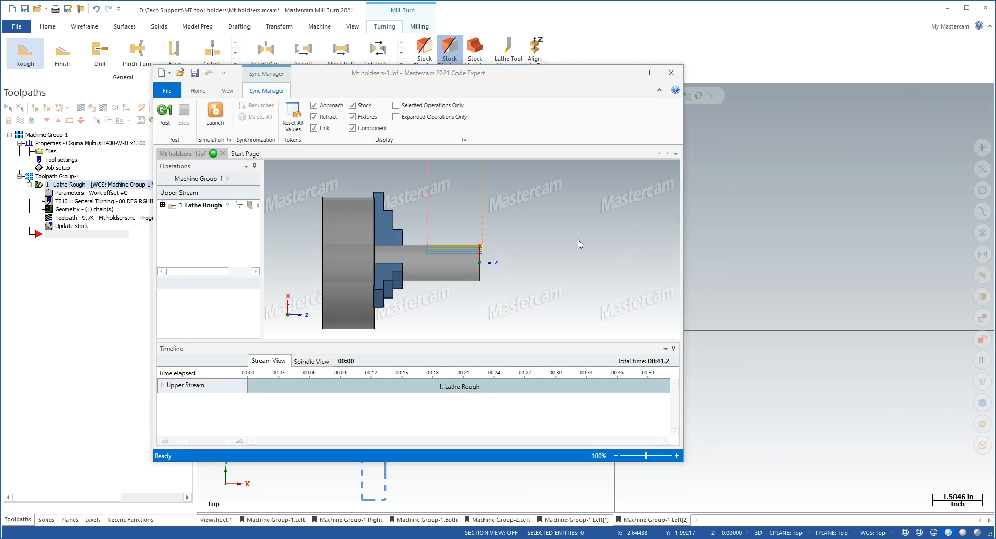
mouse_move(143, 145)
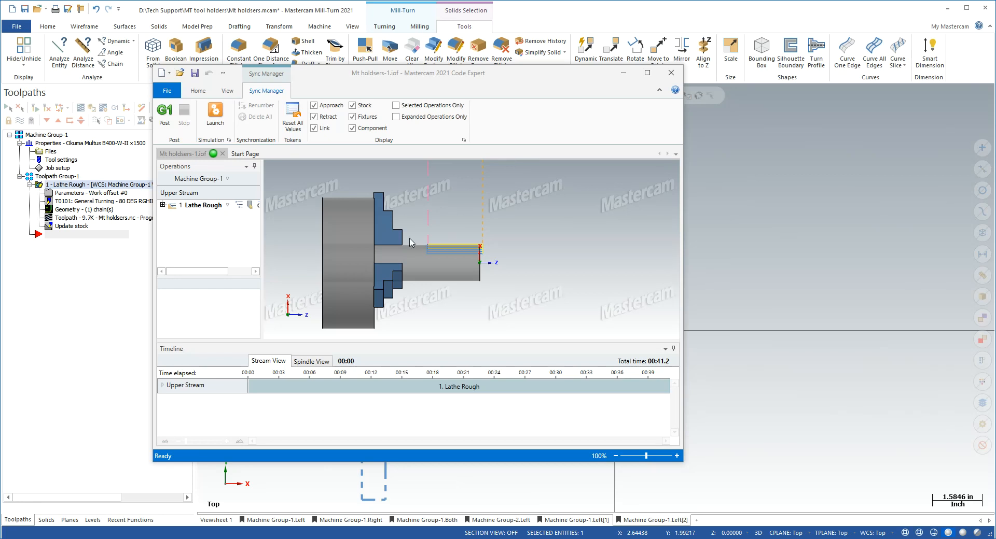
click(318, 27)
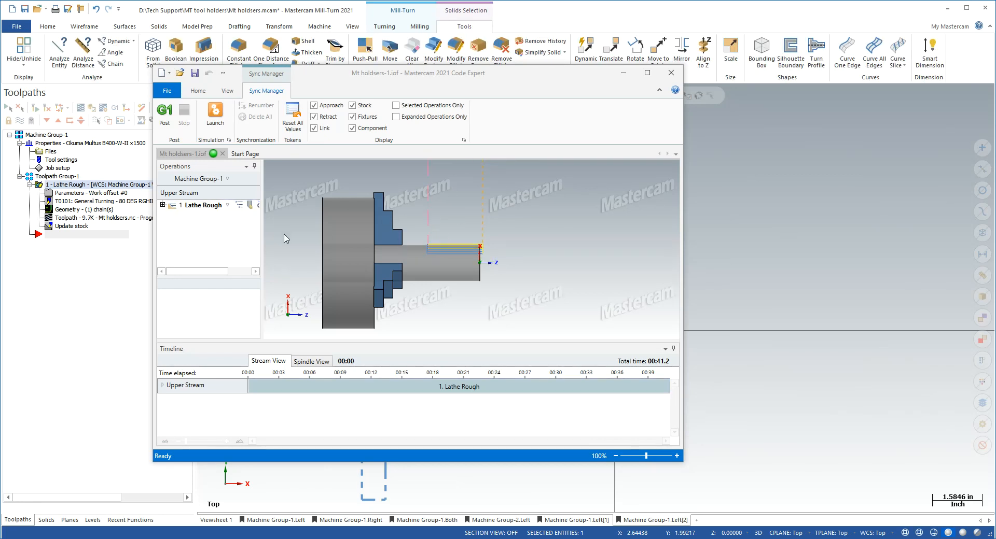
Launch Machine Simulation and play/step through the first tool moves into the cut
click(215, 115)
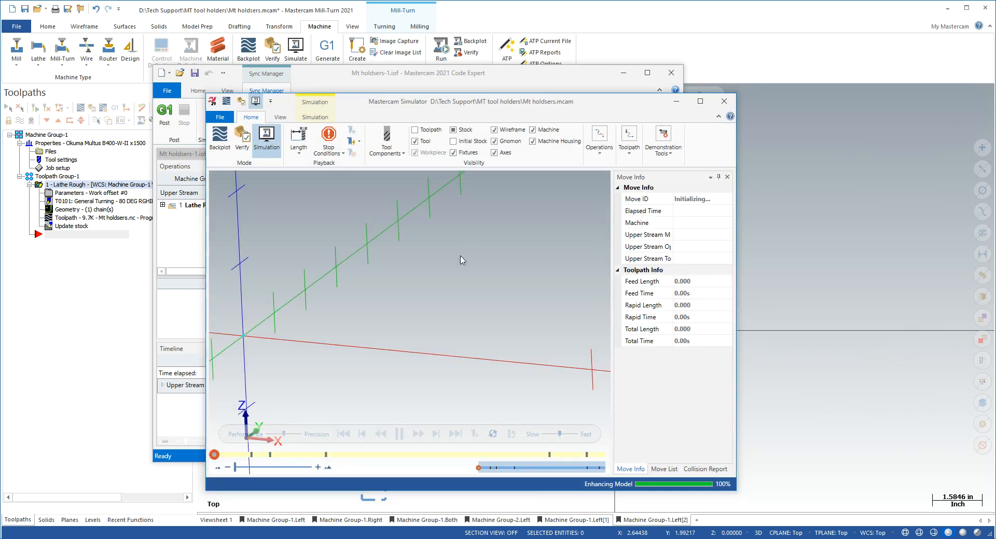
click(398, 434)
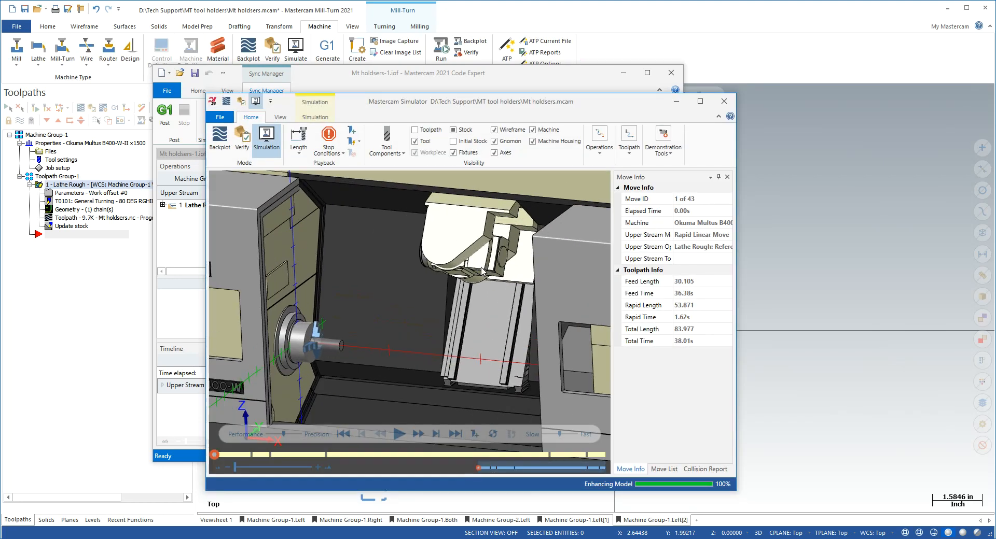
mouse_move(416, 325)
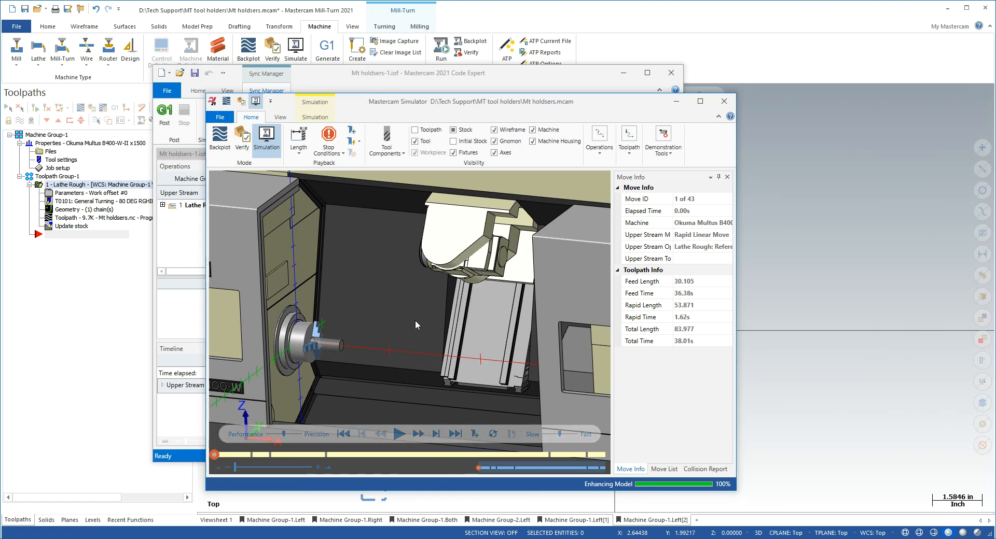
click(422, 435)
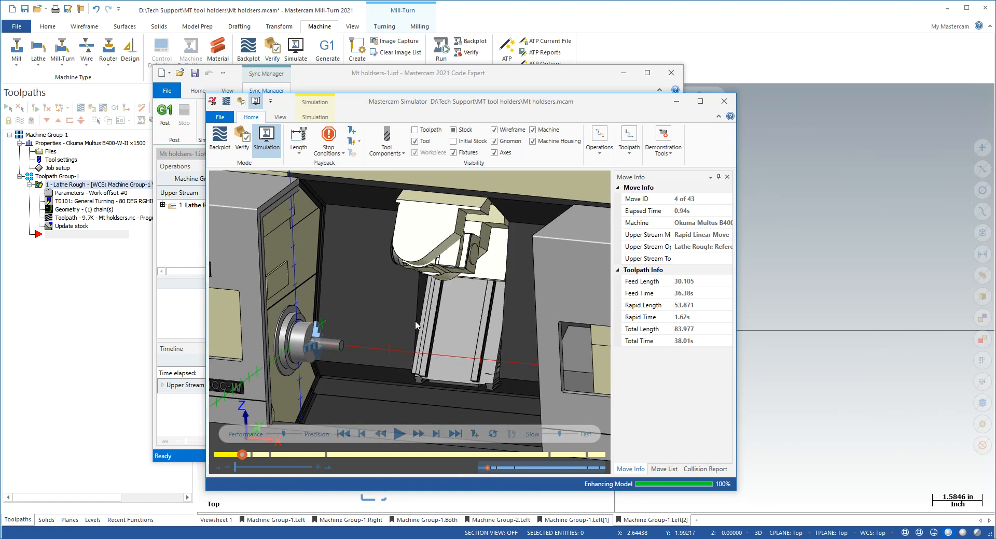
click(399, 433)
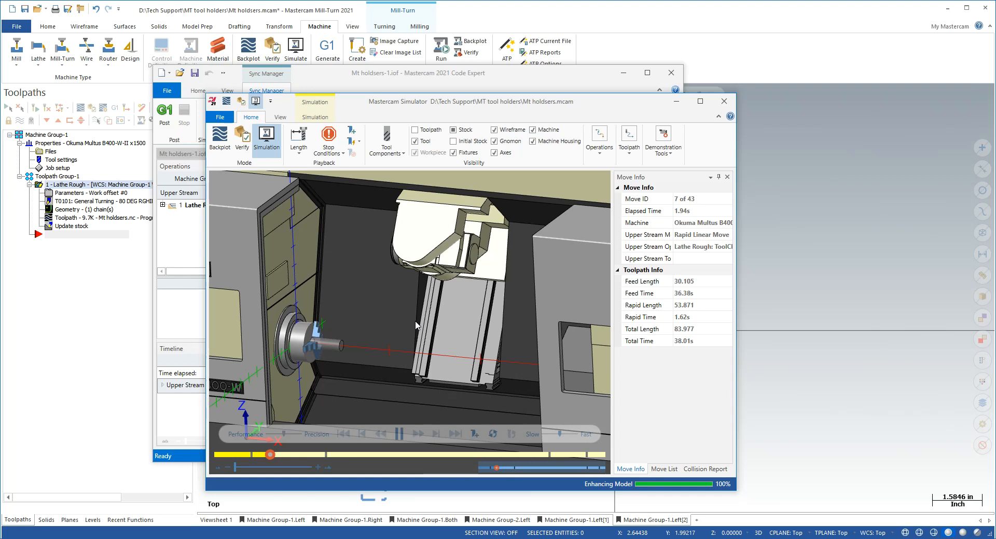
click(400, 433)
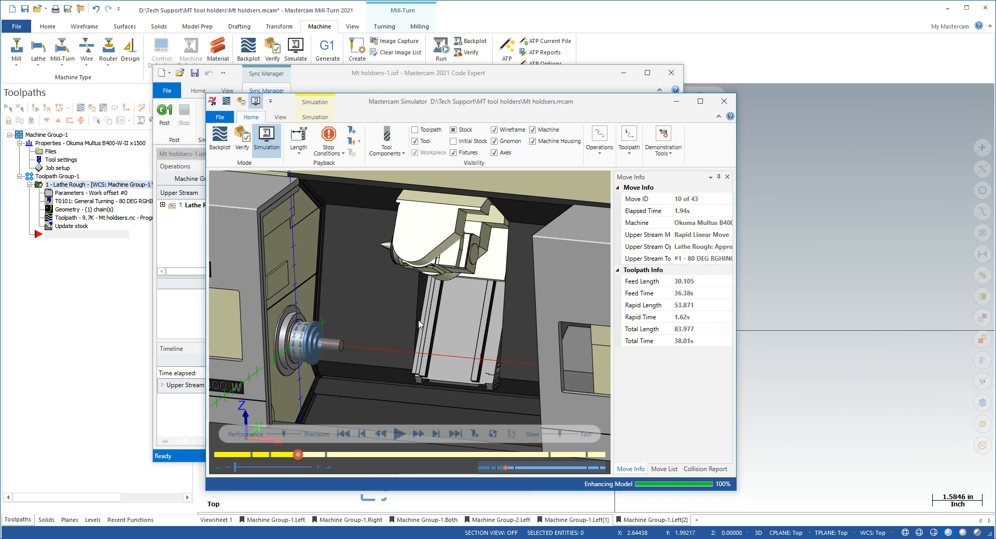
click(419, 434)
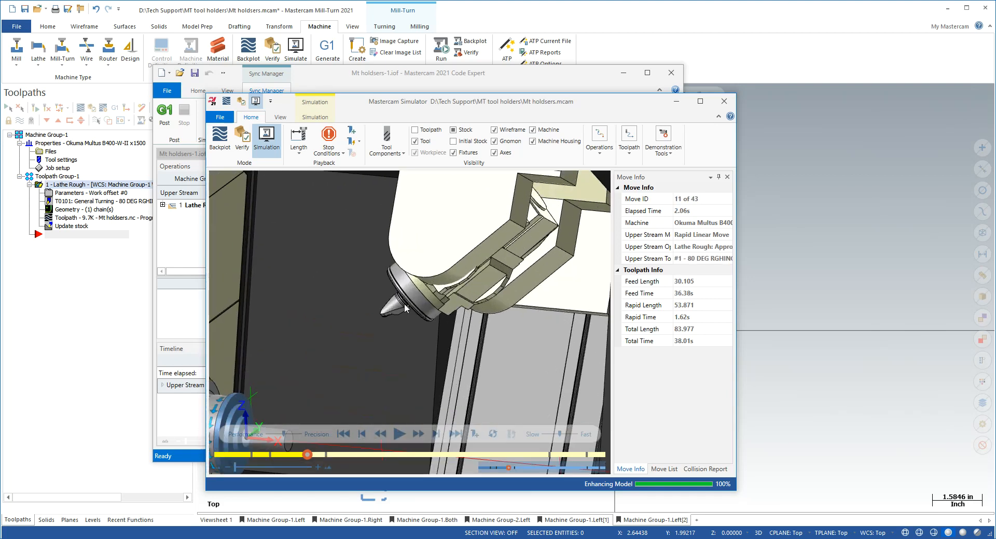
click(400, 433)
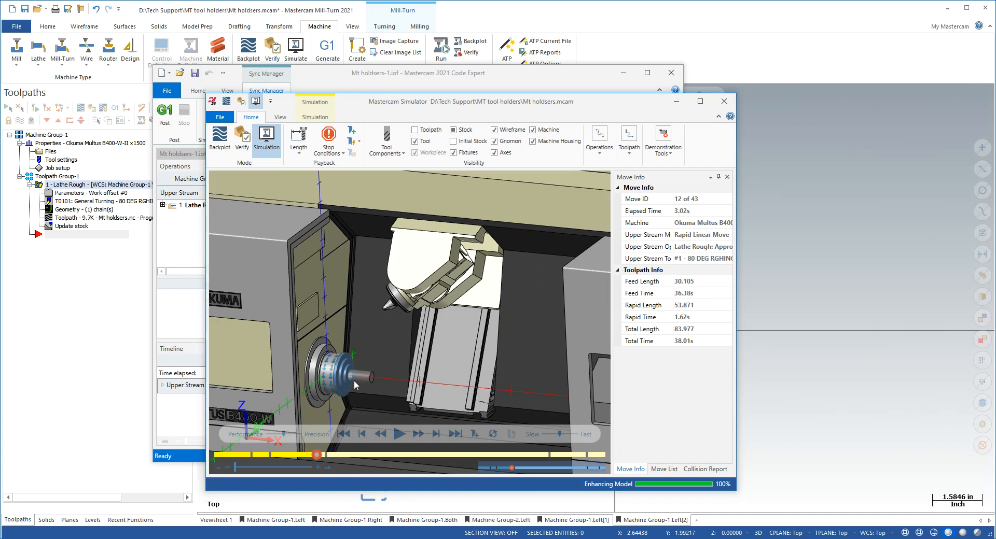
click(398, 435)
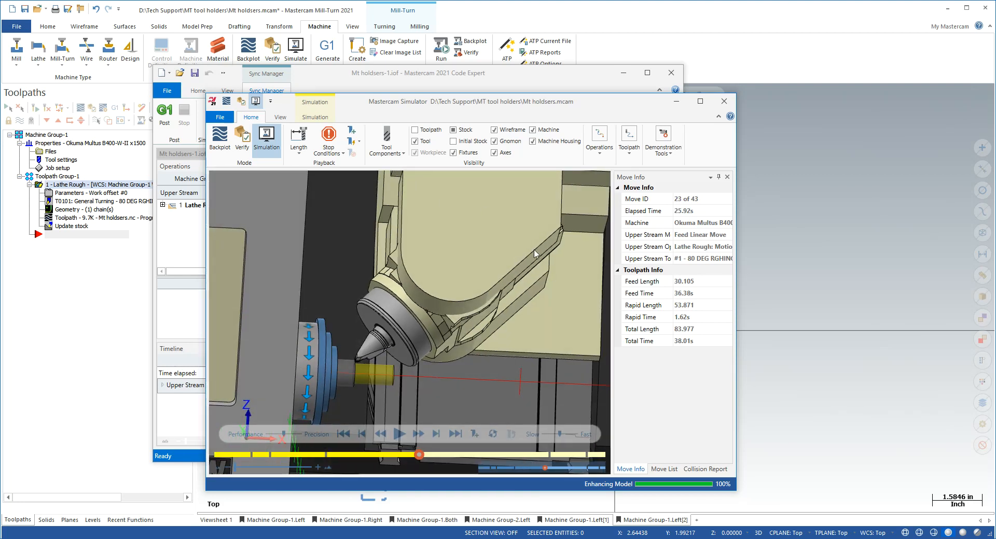
mouse_move(305, 376)
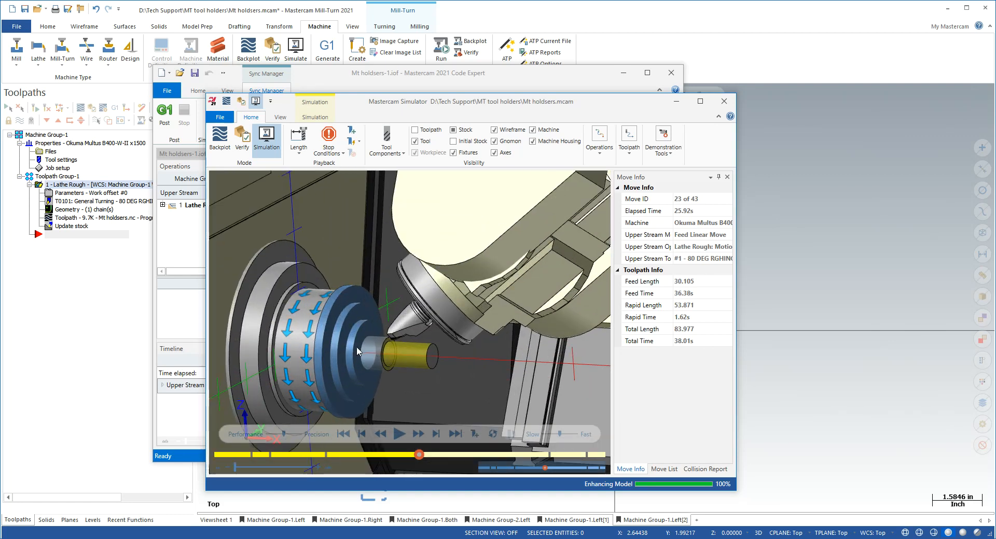
Advance the simulation along the roughing passes toward the final moves
click(399, 433)
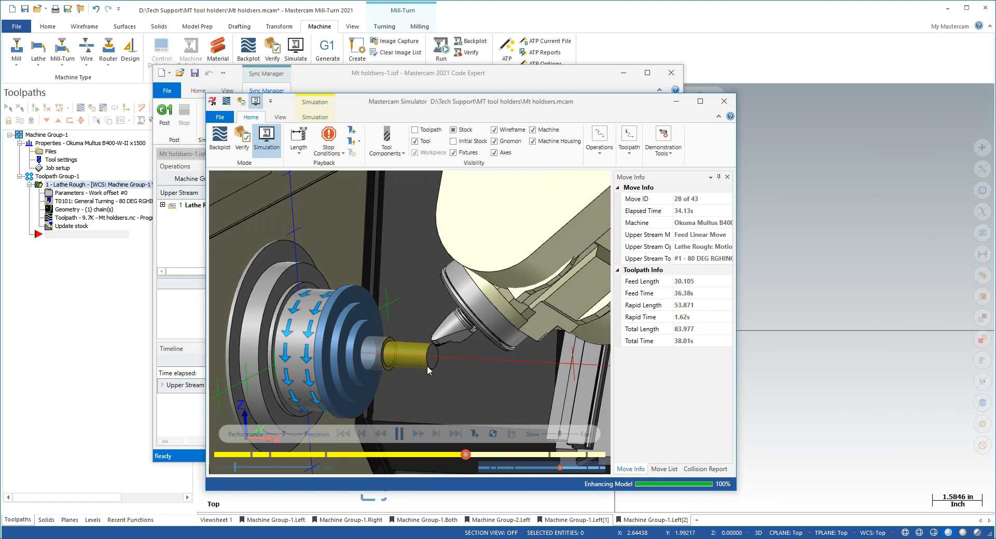
click(397, 434)
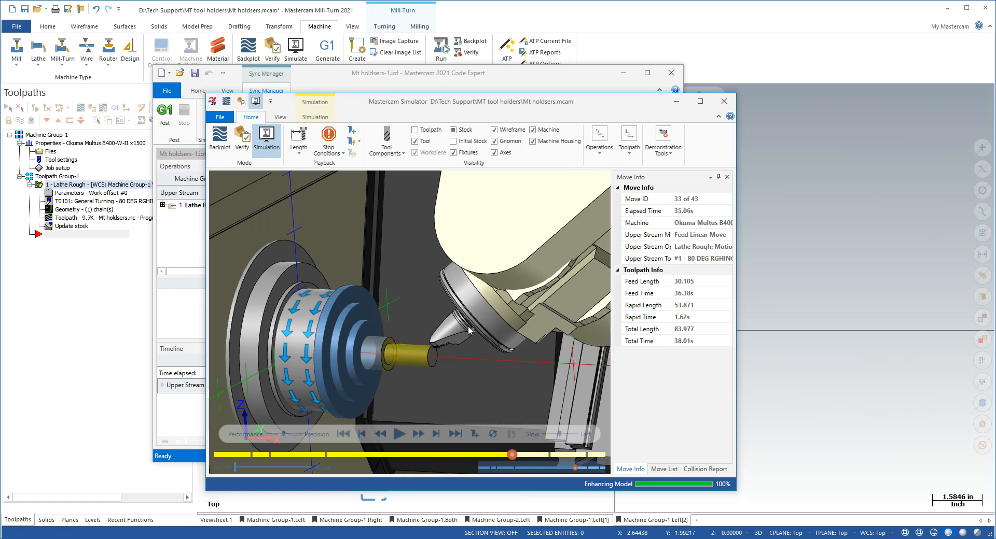
click(398, 434)
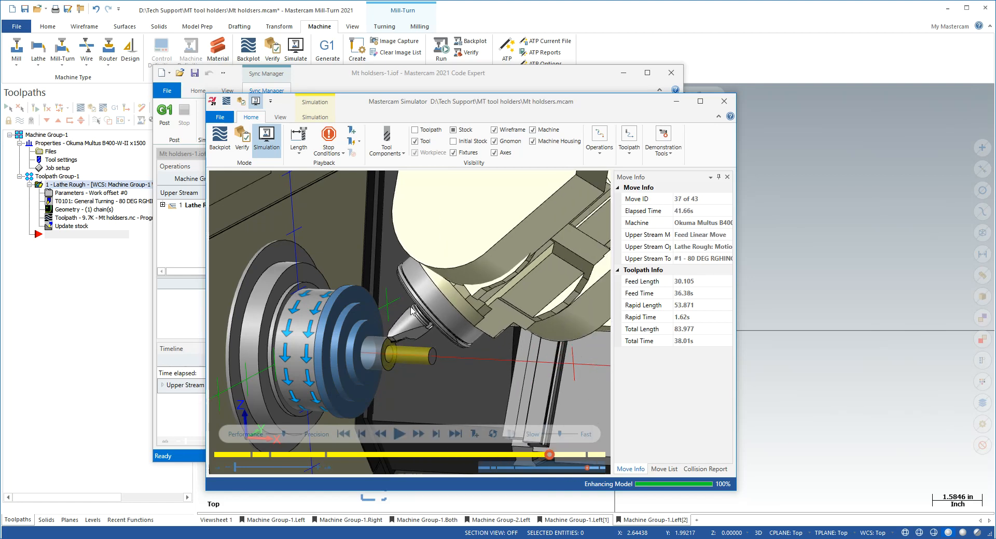
click(400, 433)
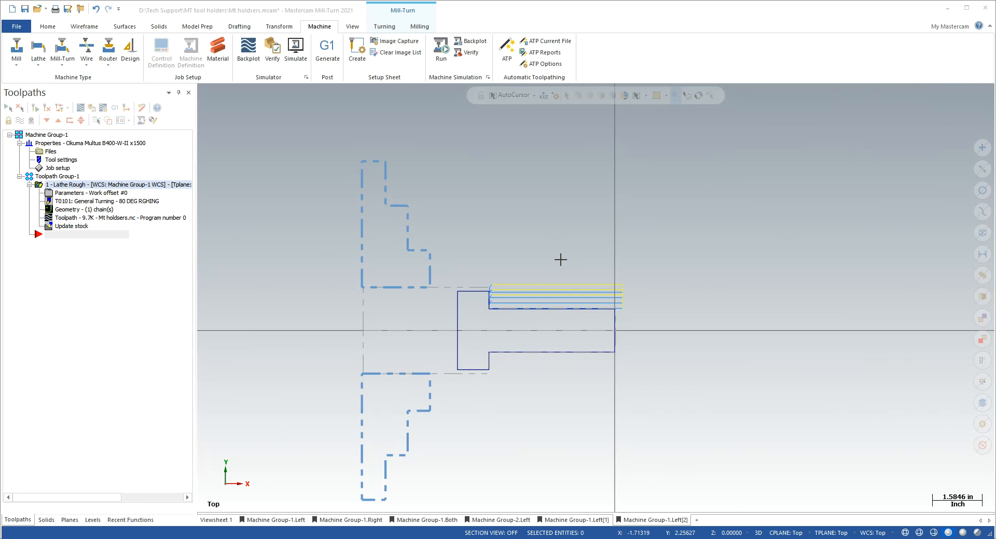
mouse_move(591, 268)
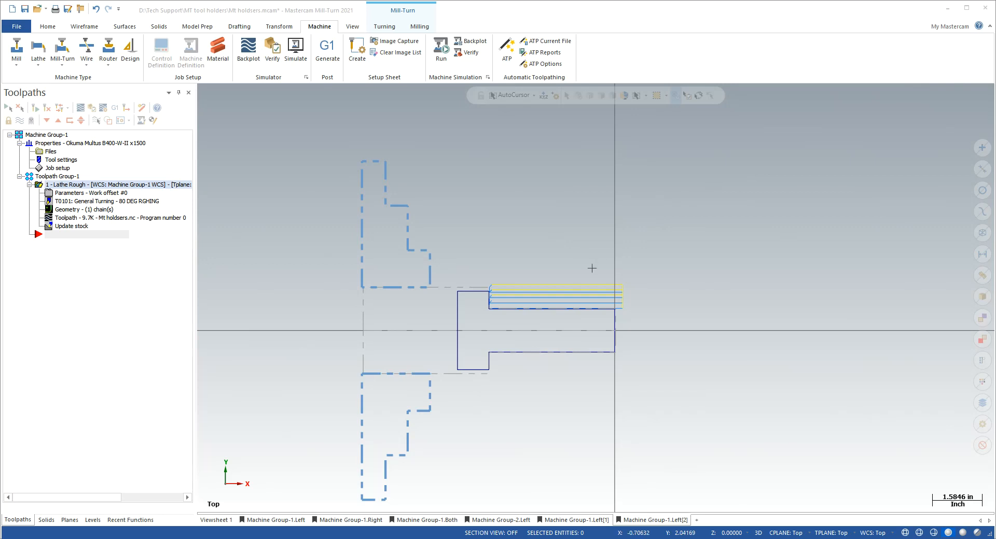
mouse_move(569, 292)
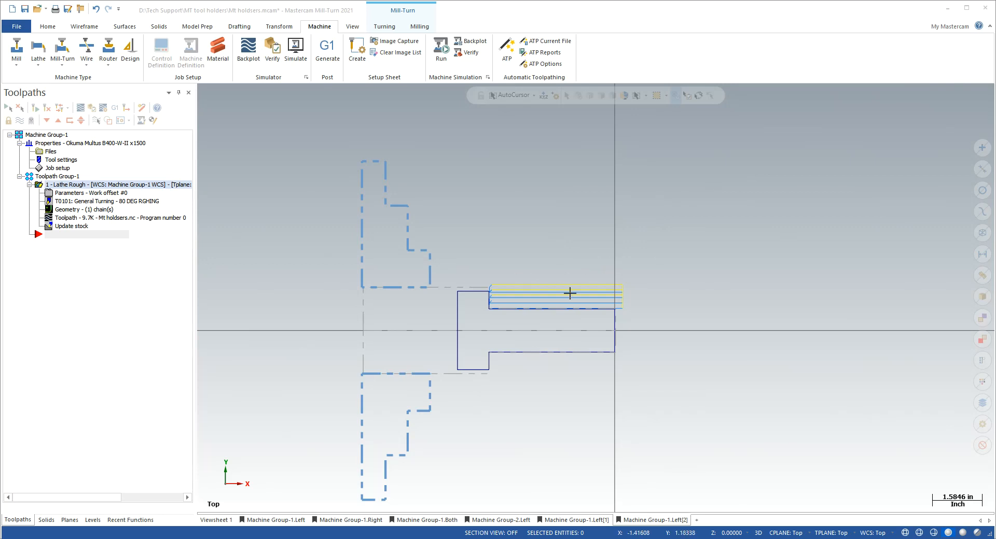
mouse_move(478, 351)
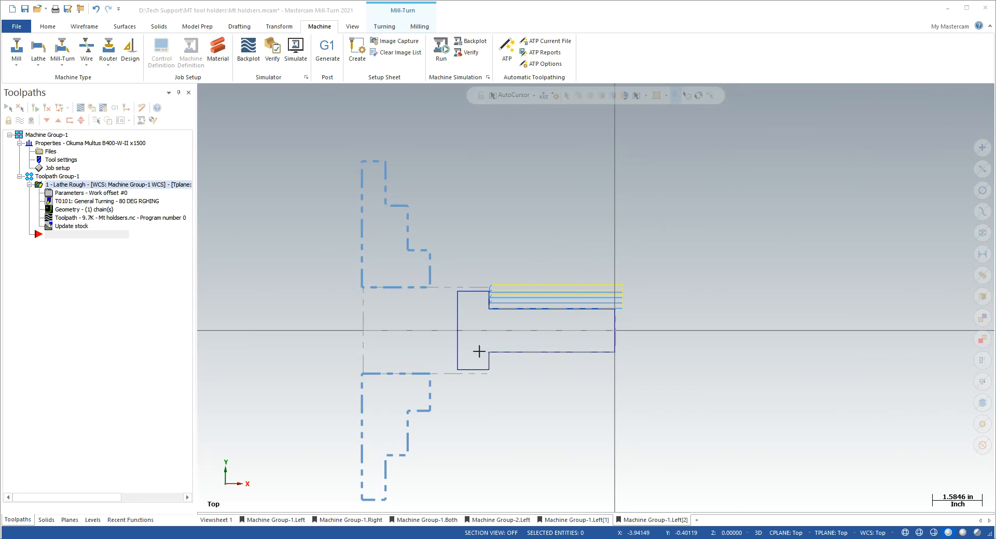